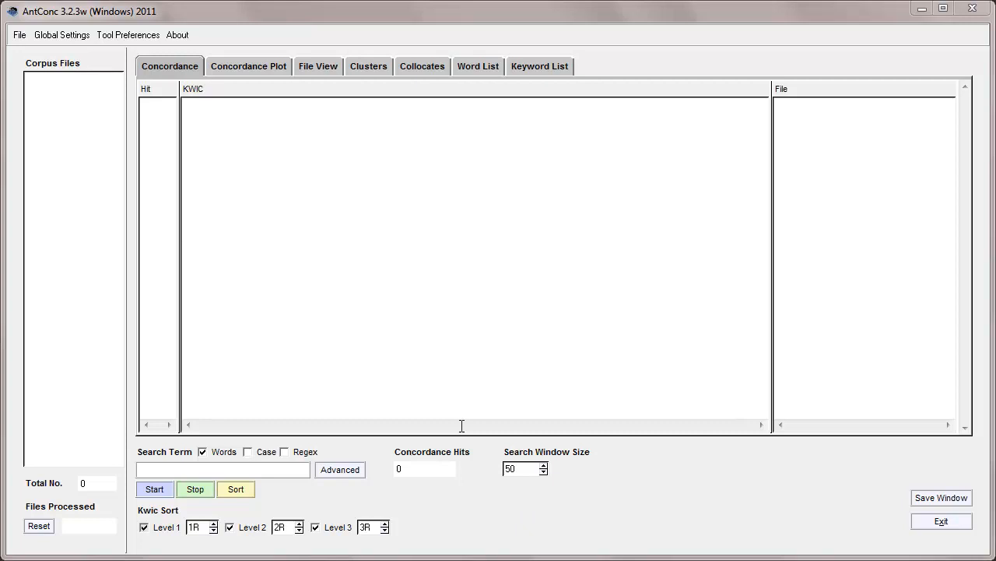
mouse_move(455, 411)
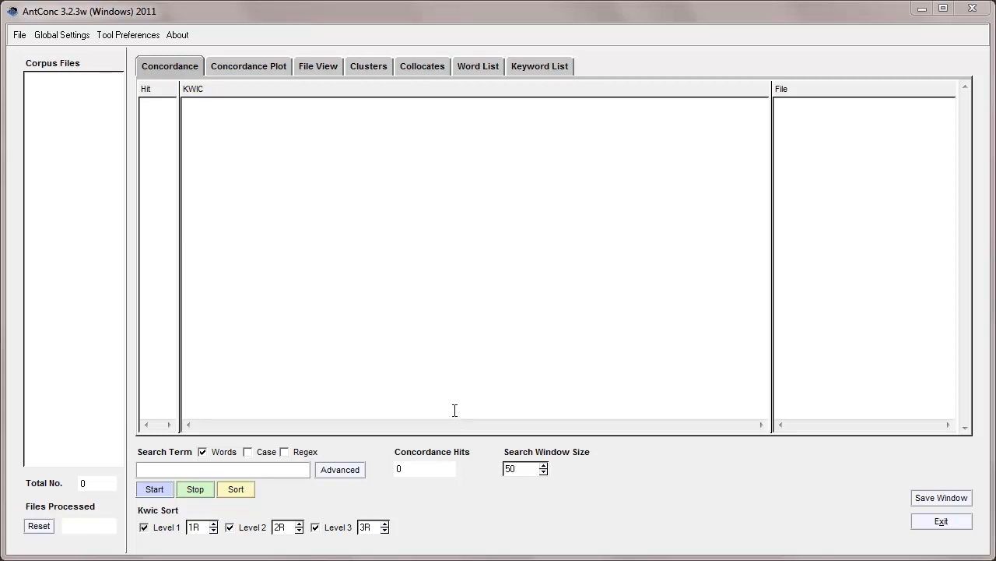
Step: Load taa_unit1.txt through taa_unit12.txt into the corpus via File > Open File(s)
left_click(18, 34)
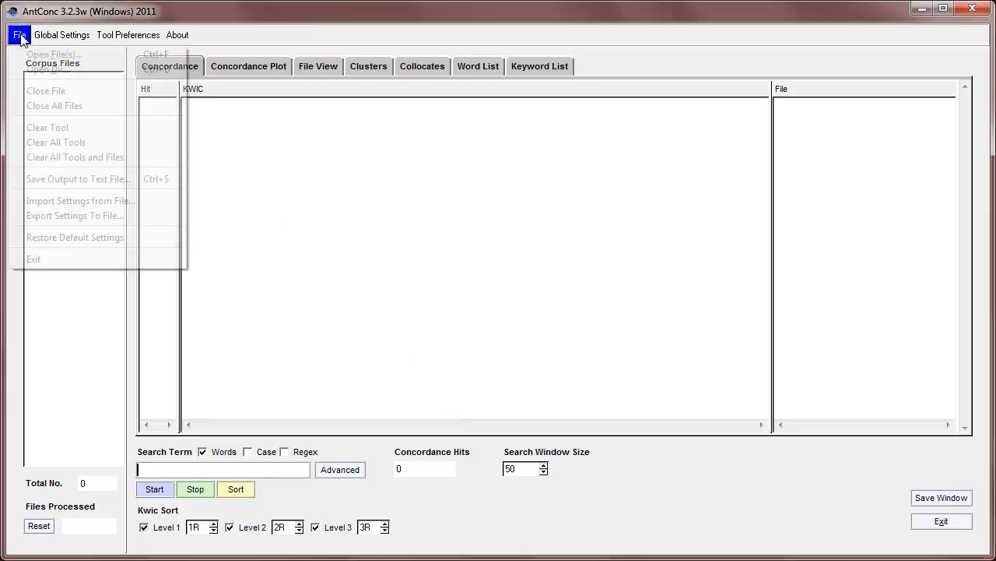
left_click(53, 53)
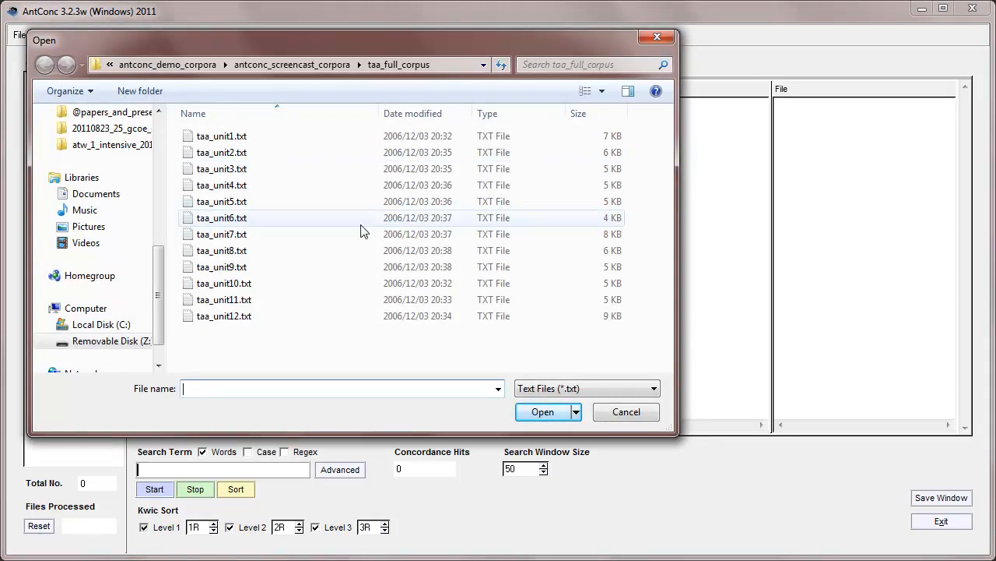
left_click(222, 136)
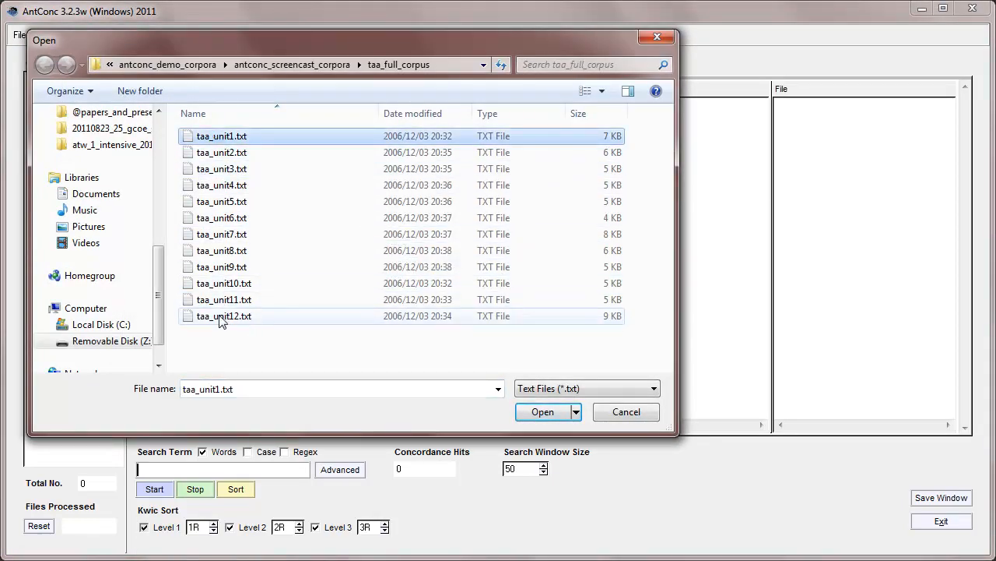
key("ctrl+a")
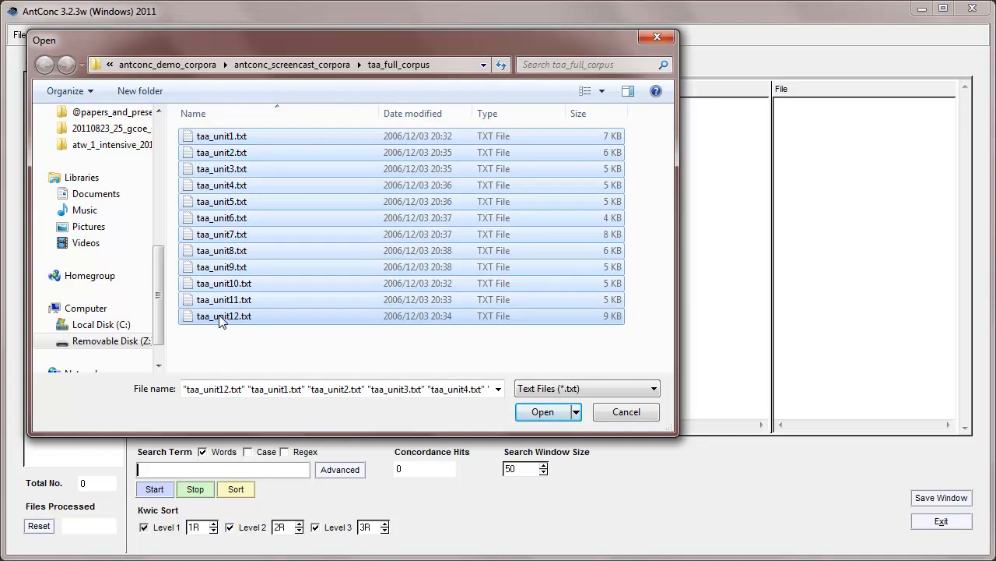
left_click(542, 411)
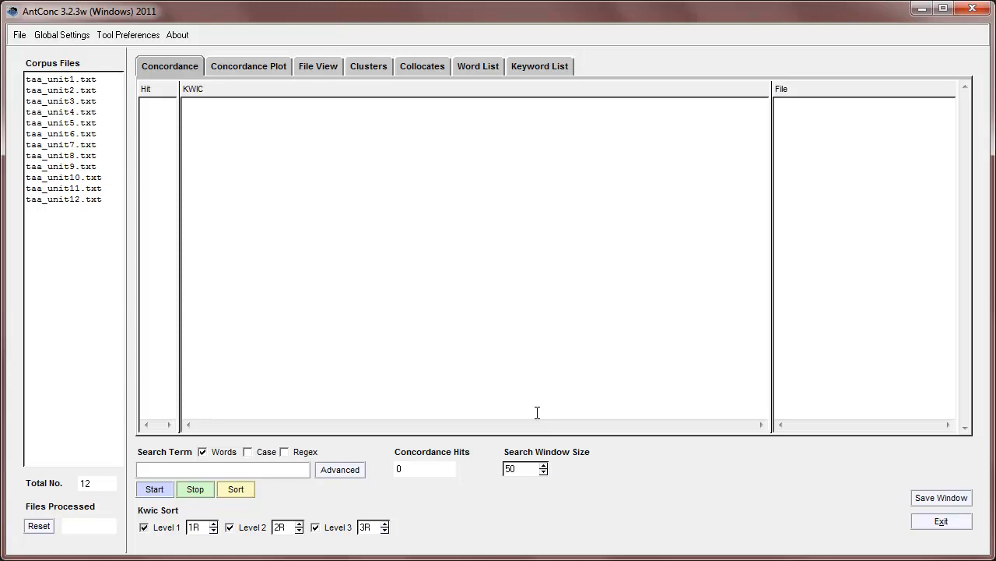
mouse_move(109, 174)
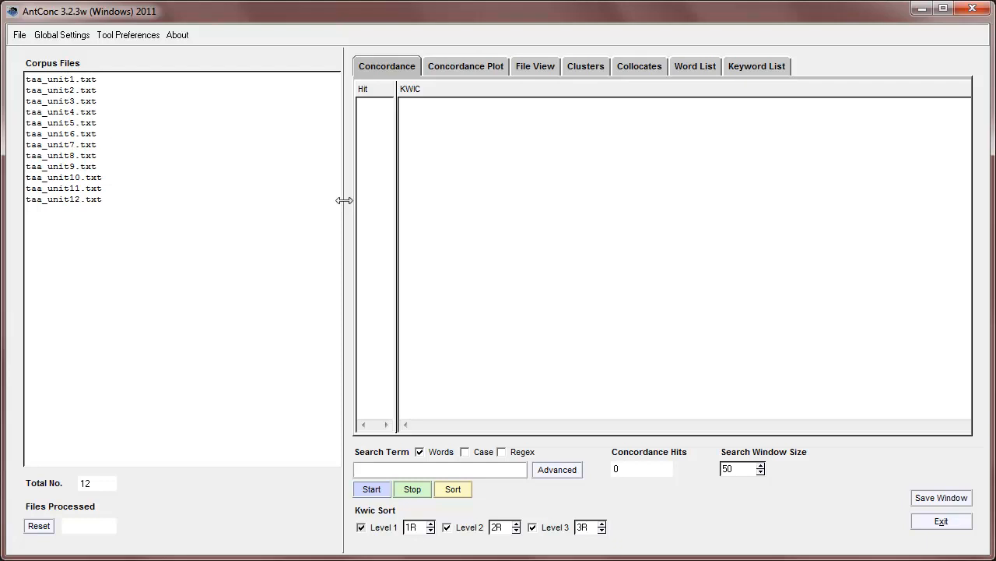
left_click_drag(346, 199, 137, 200)
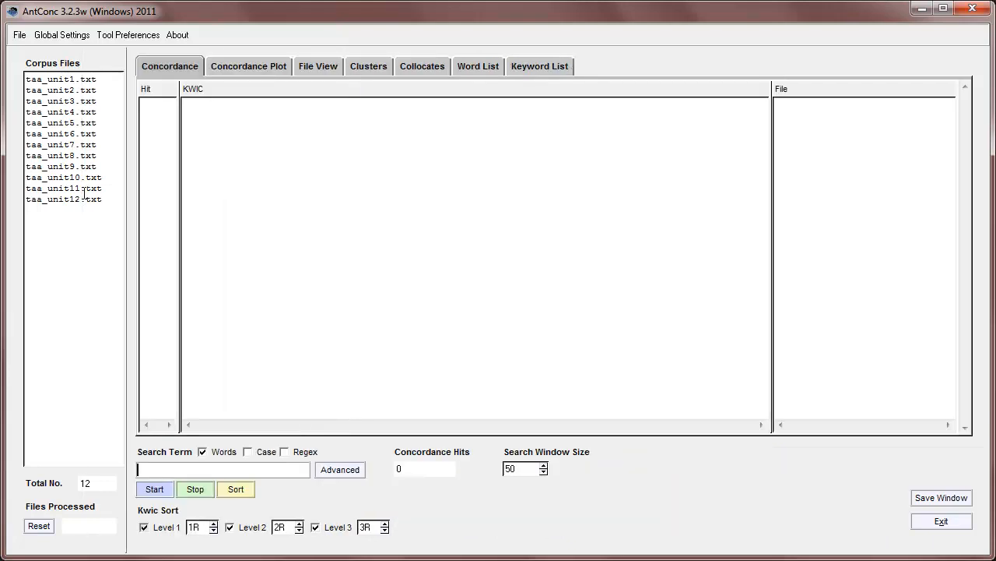
mouse_move(579, 200)
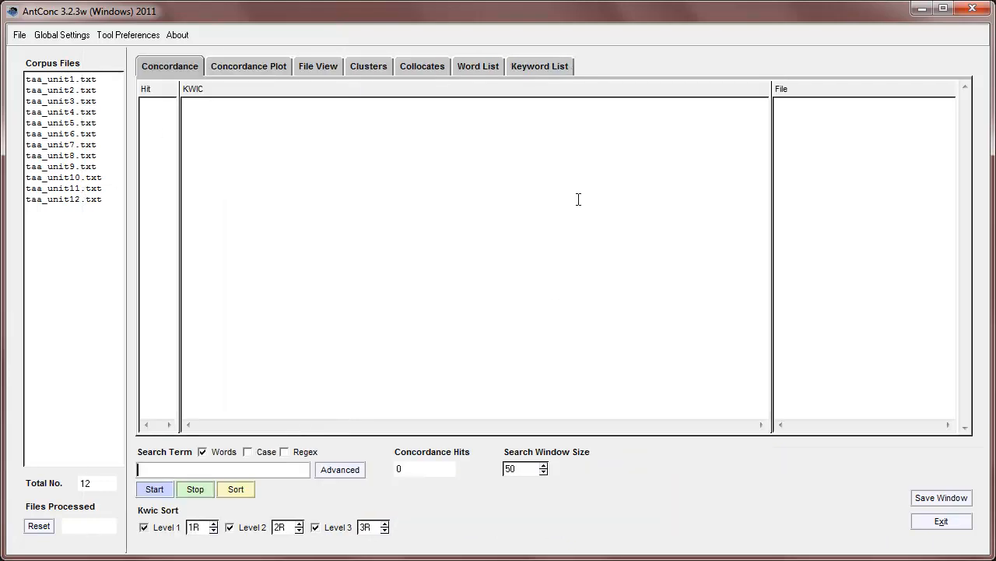
mouse_move(302, 402)
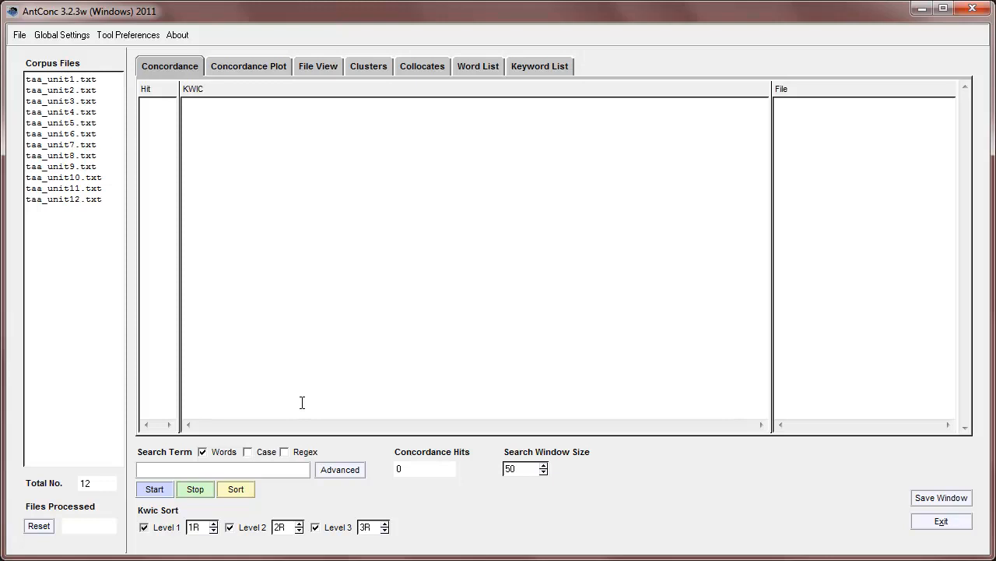
Step: Search the corpus for work, returning a 23-hit concordance
left_click(222, 469)
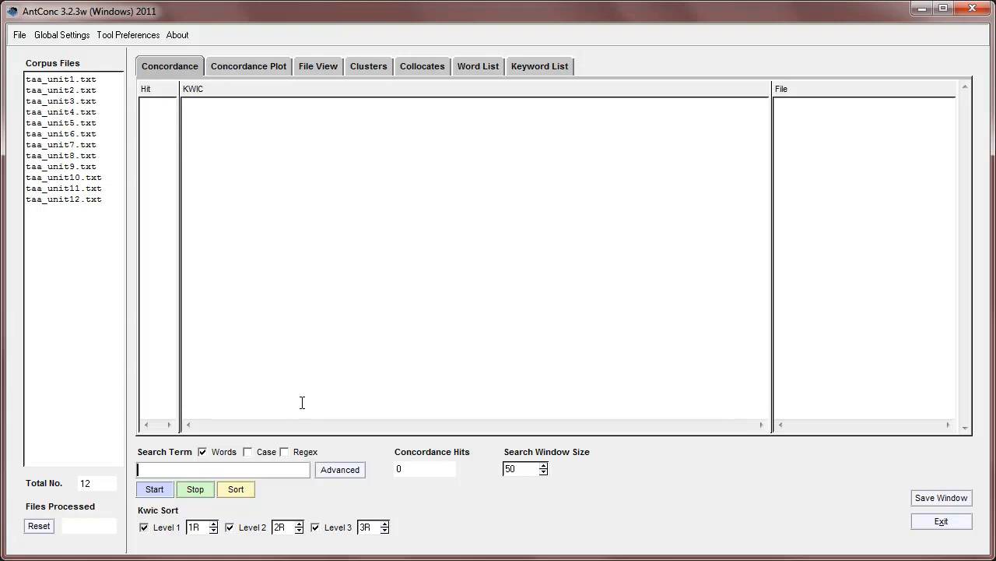
type("wor")
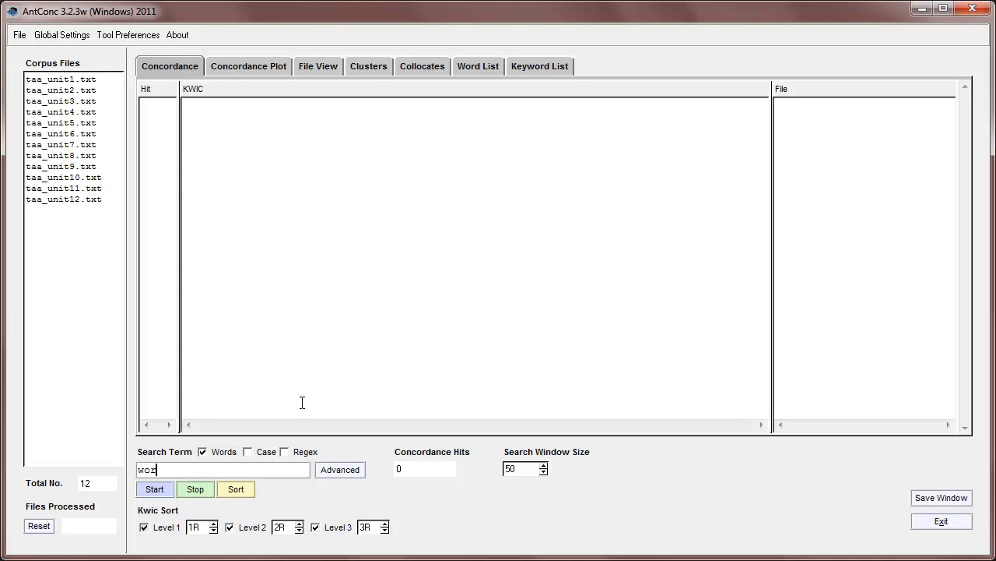
left_click(154, 489)
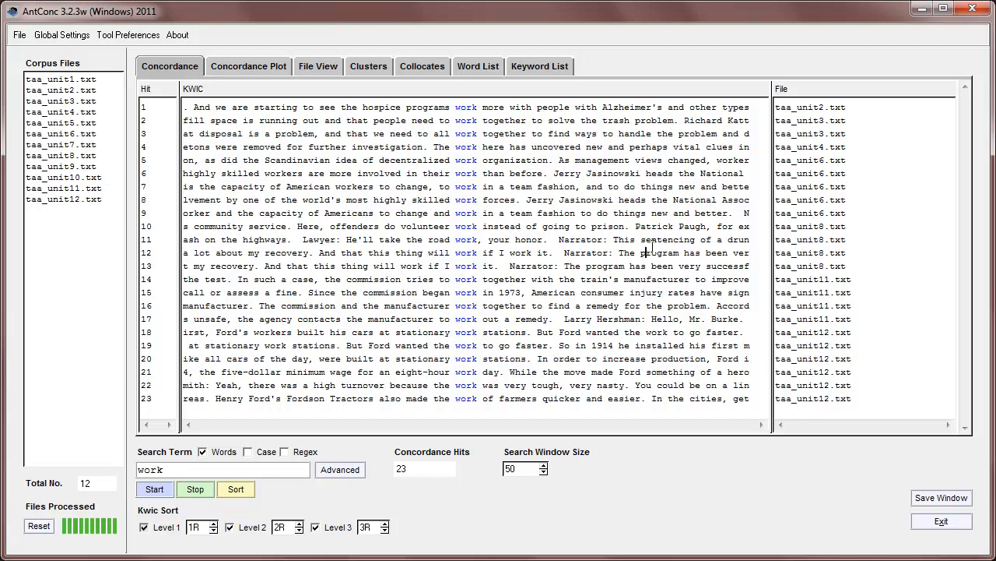
mouse_move(520, 445)
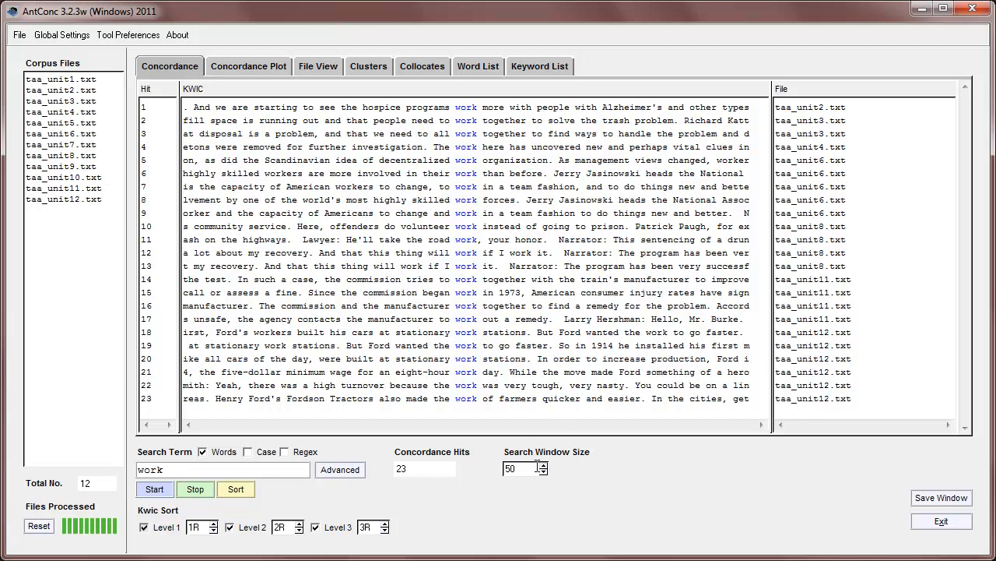
left_click(542, 464)
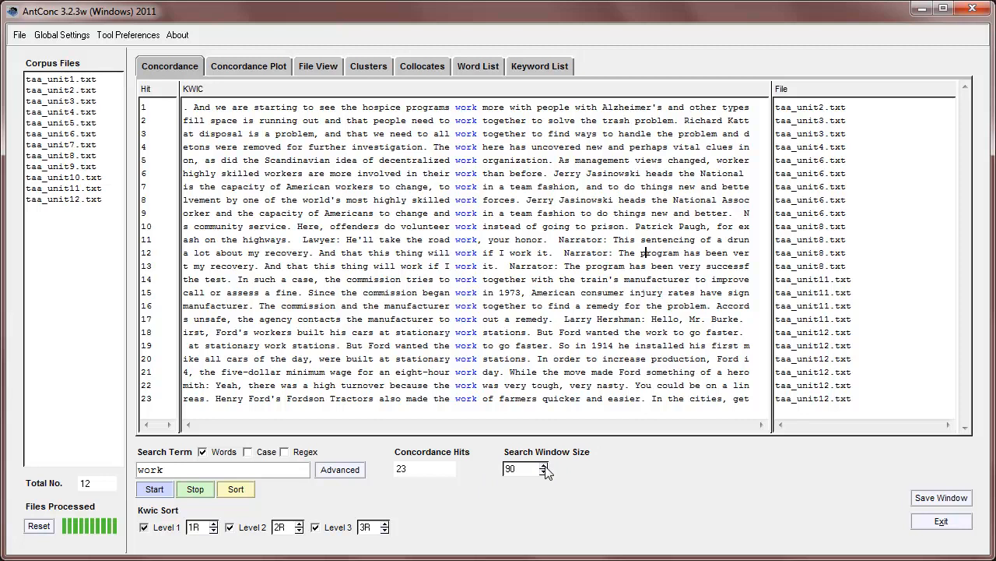
left_click(542, 464)
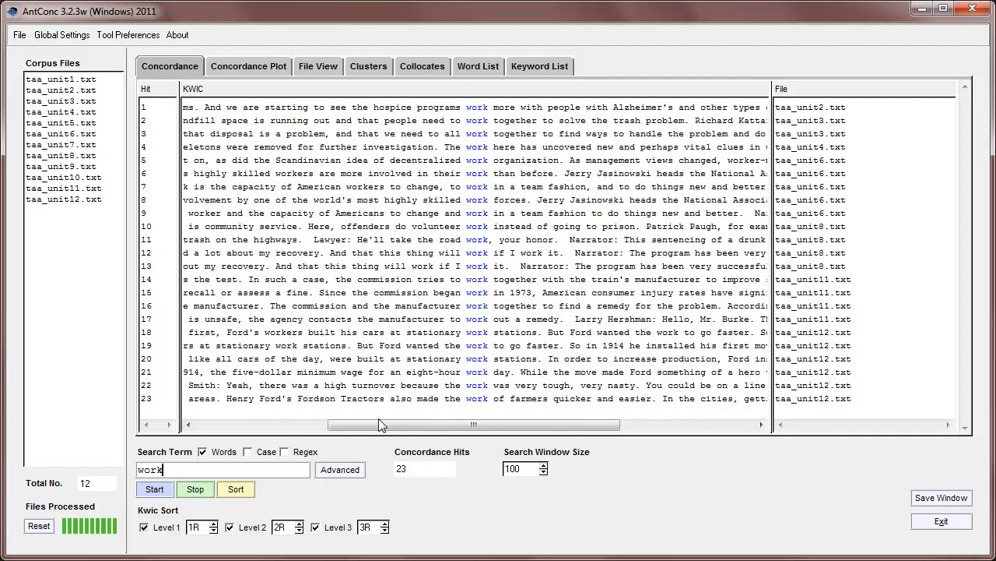
left_click(545, 473)
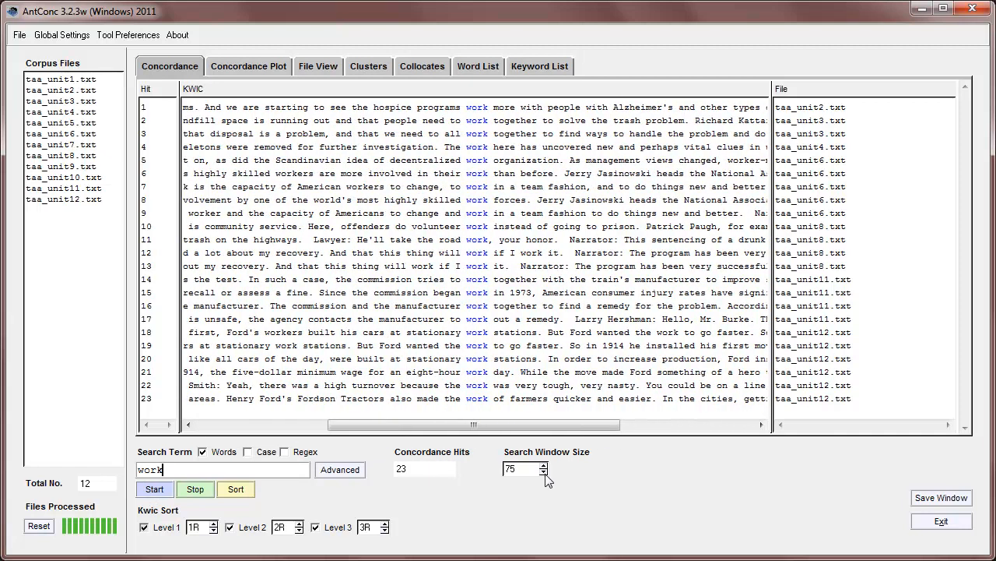
left_click(542, 473)
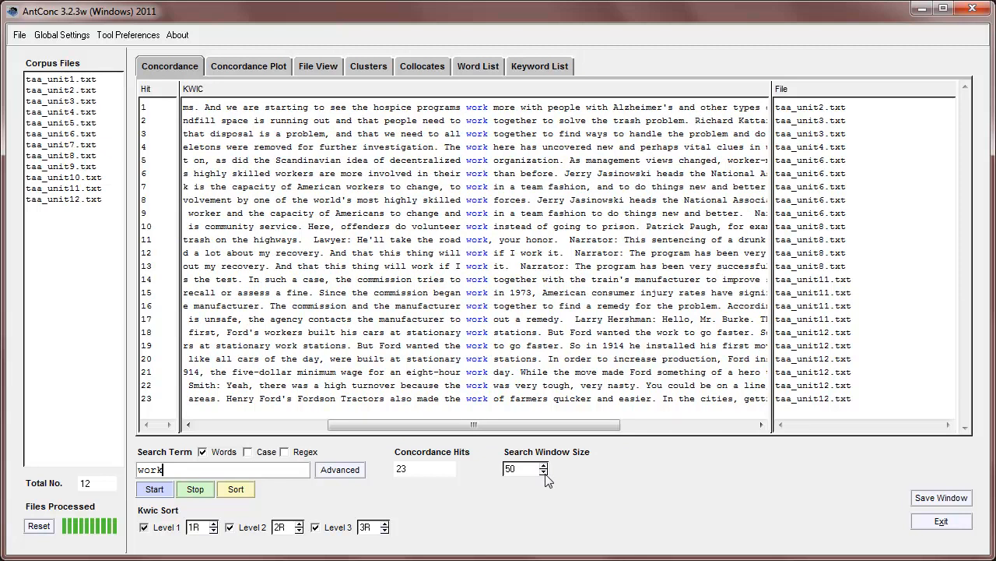
left_click(154, 488)
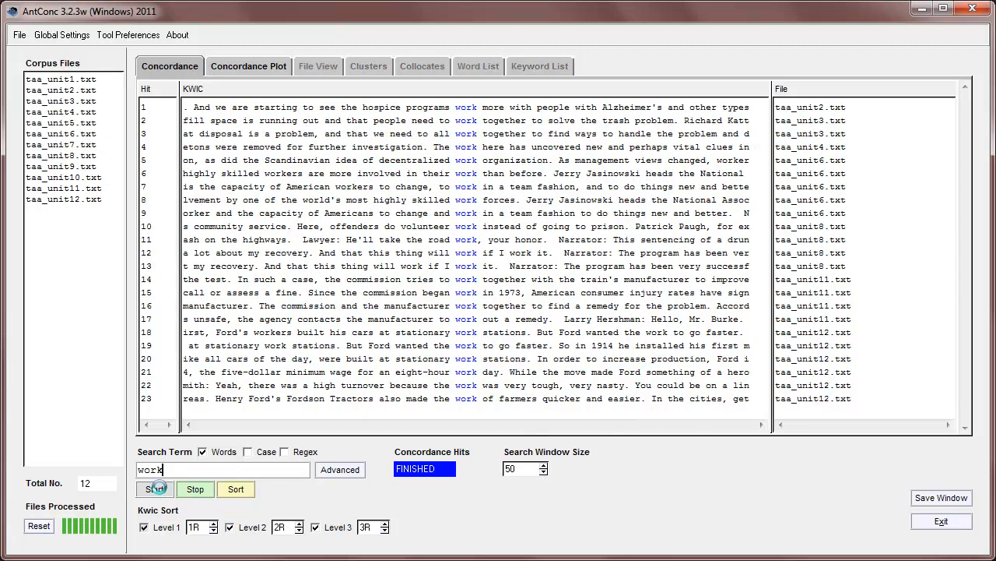
left_click(154, 489)
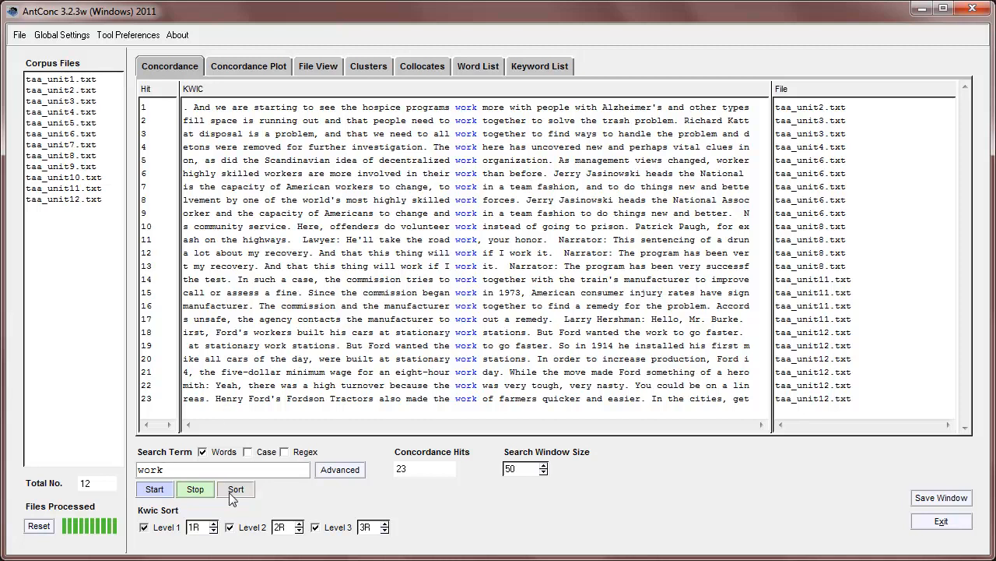
Step: Sort the 23 work hits by left context with Kwic Sort levels 1L, 2L, 3L
left_click(235, 489)
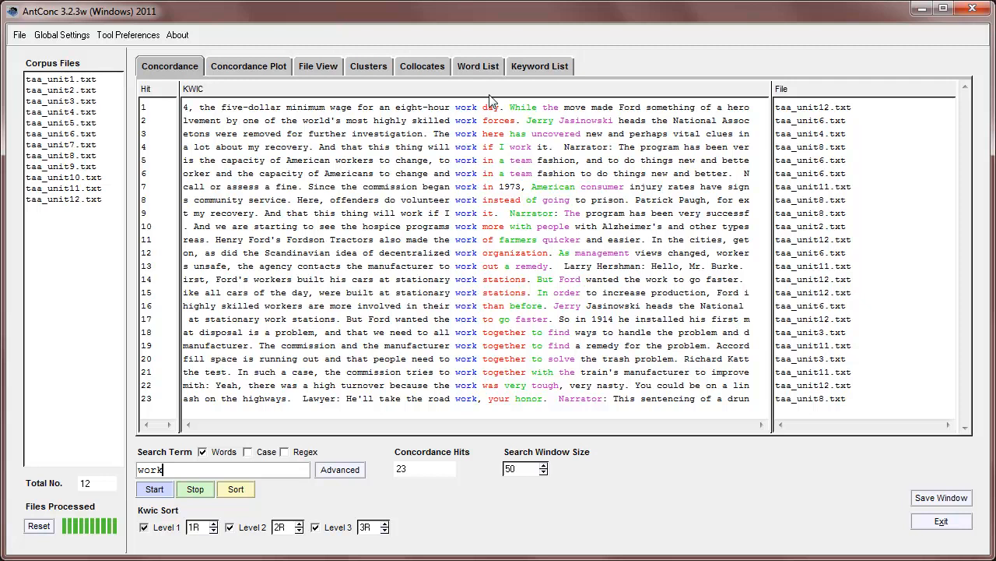
mouse_move(511, 173)
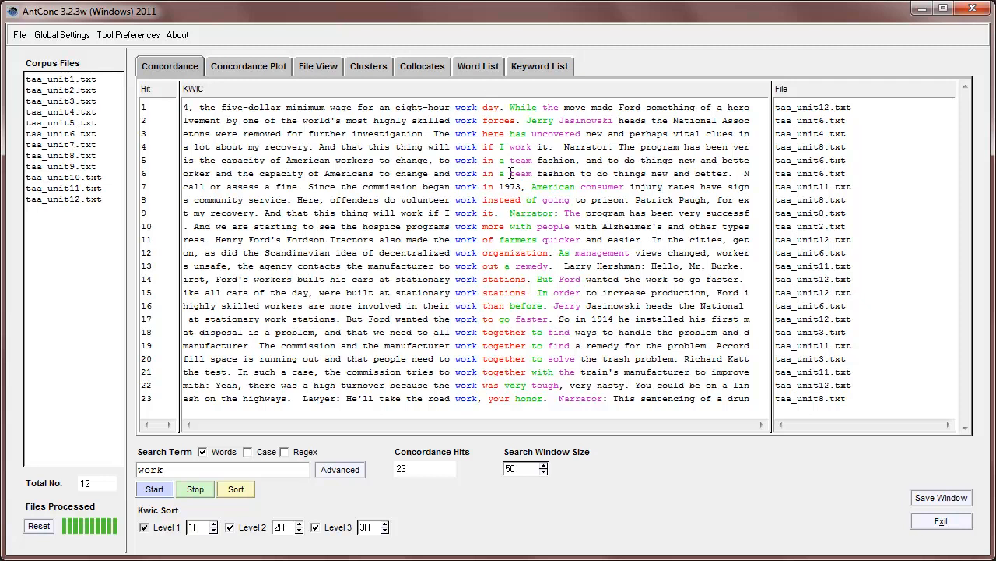
mouse_move(556, 105)
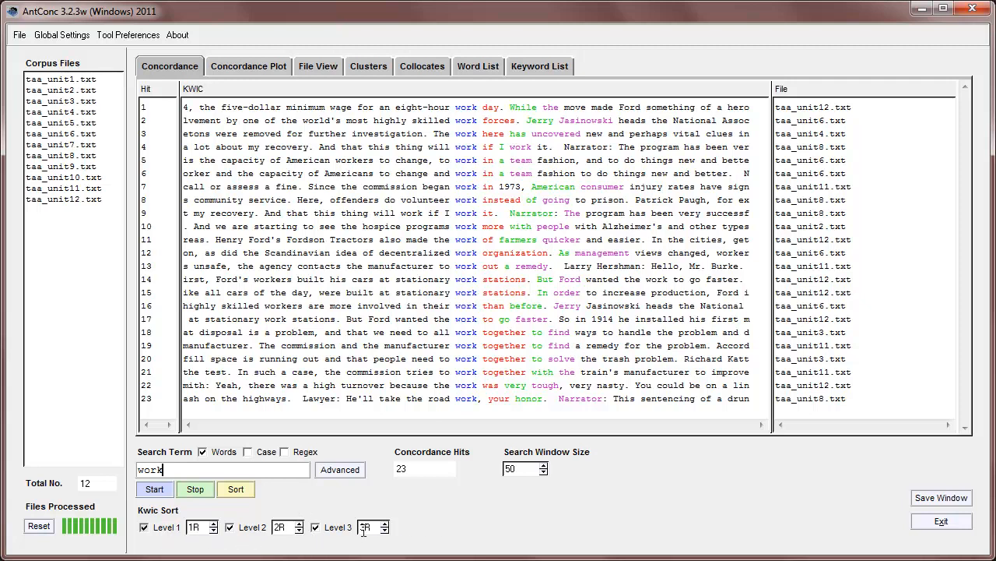
left_click(215, 530)
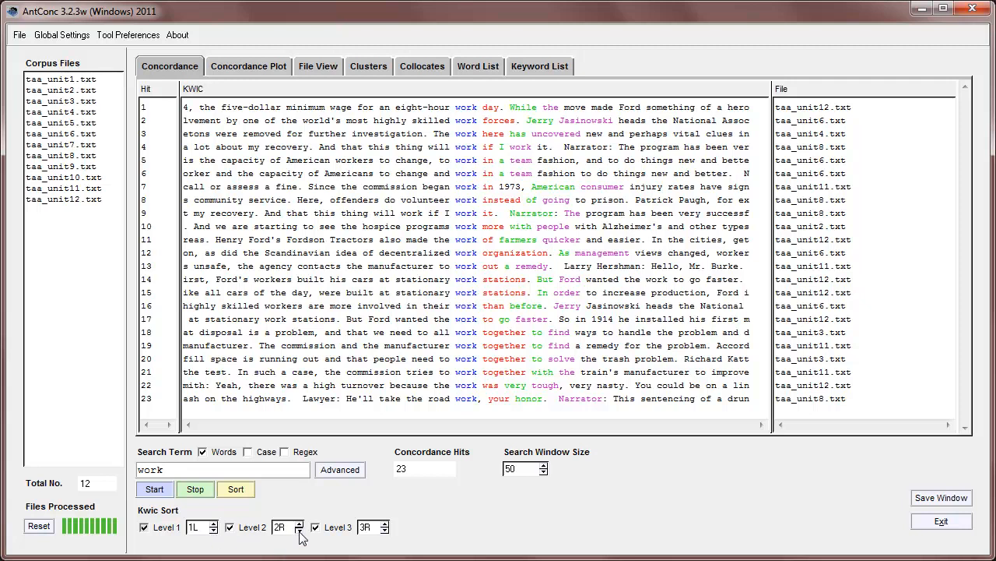
left_click(299, 529)
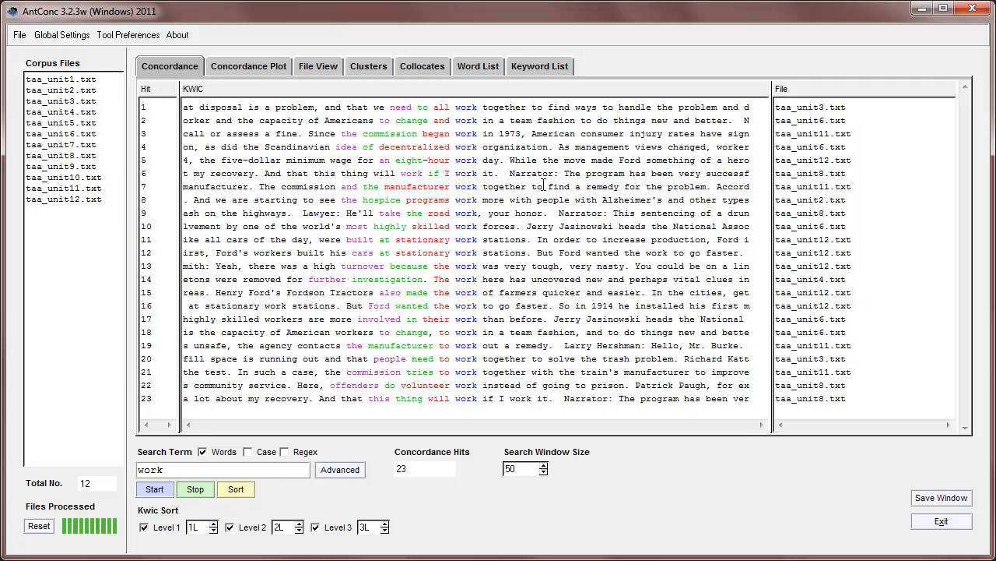
left_click(223, 469)
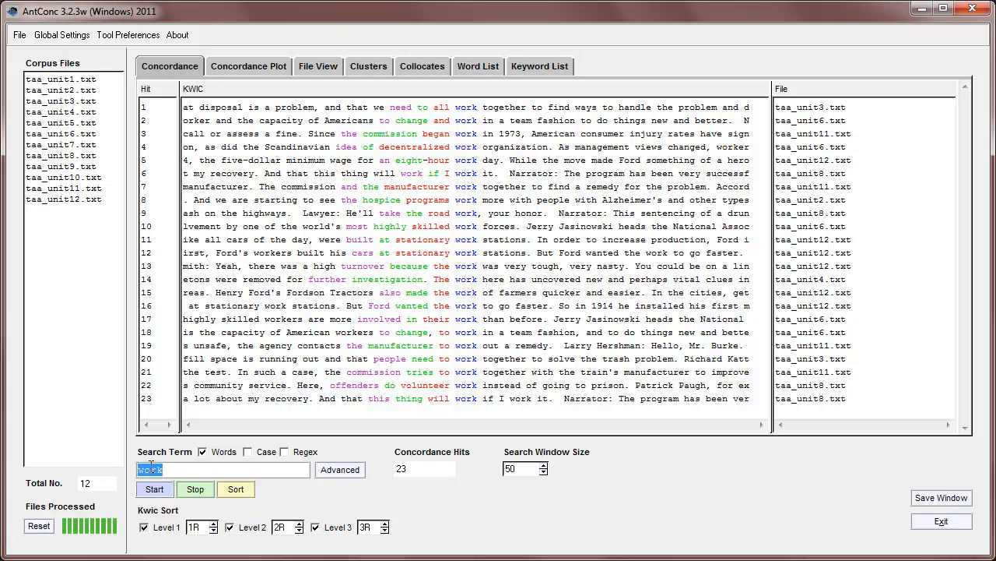
Step: Run the work concordance again in file order with 23 hits
type("stud")
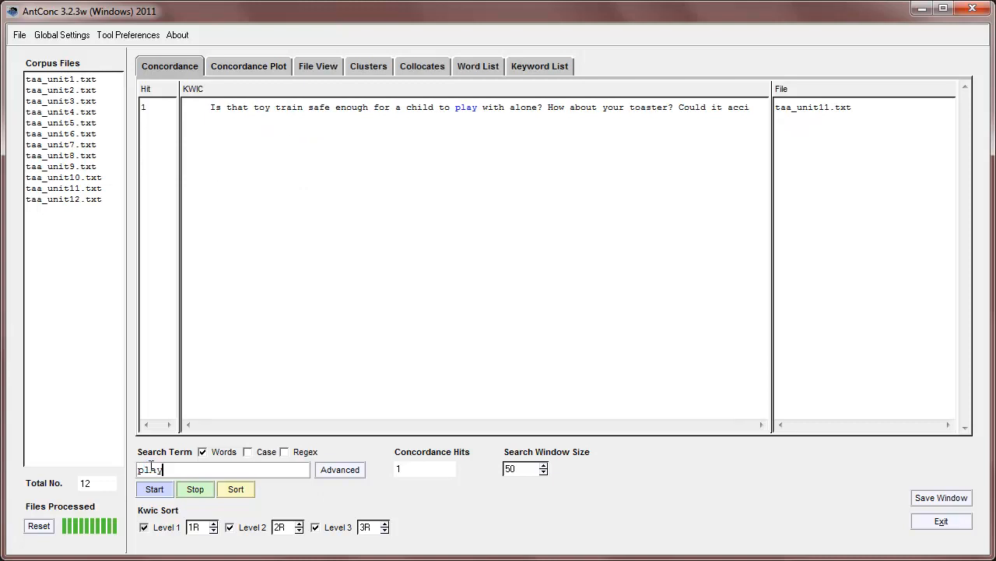
key("BackSpace")
type("work")
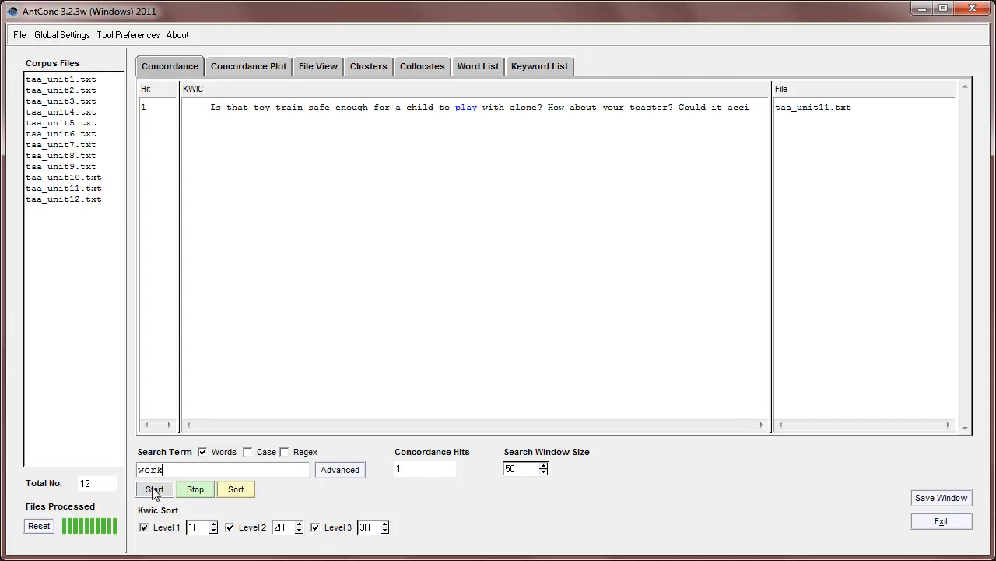
left_click(154, 489)
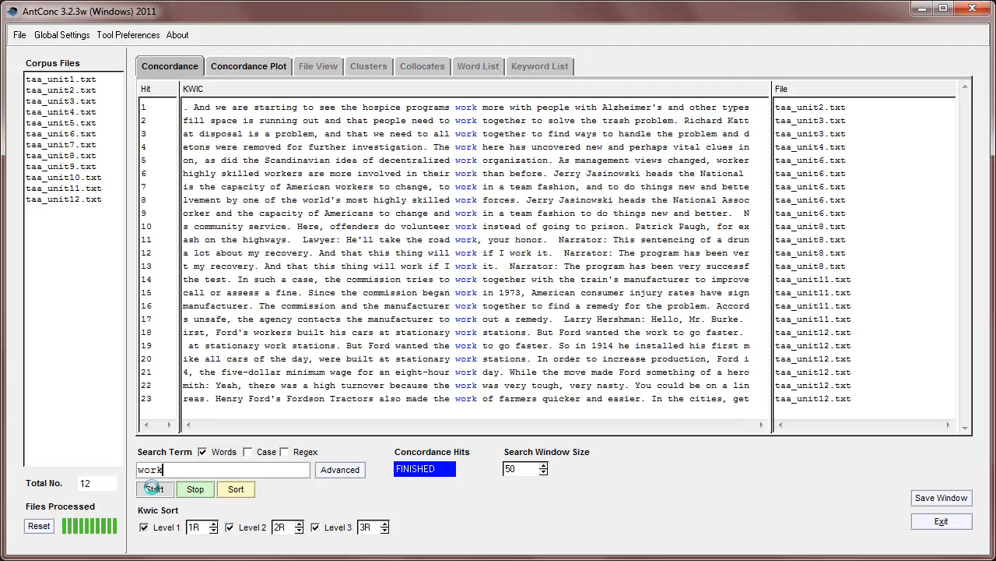
Step: Search play for one hit, then return to the 23-hit work concordance
left_click(154, 489)
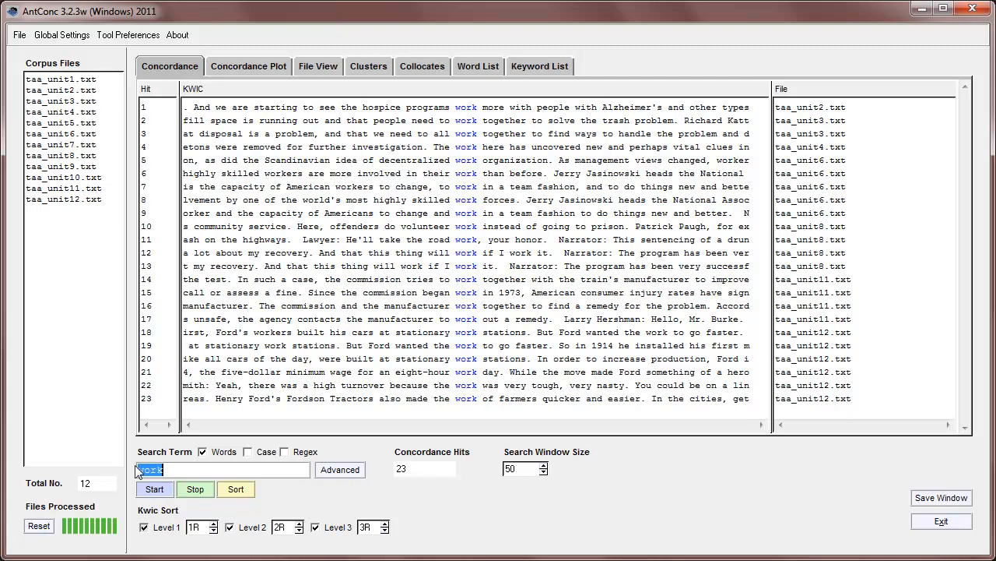
type("play")
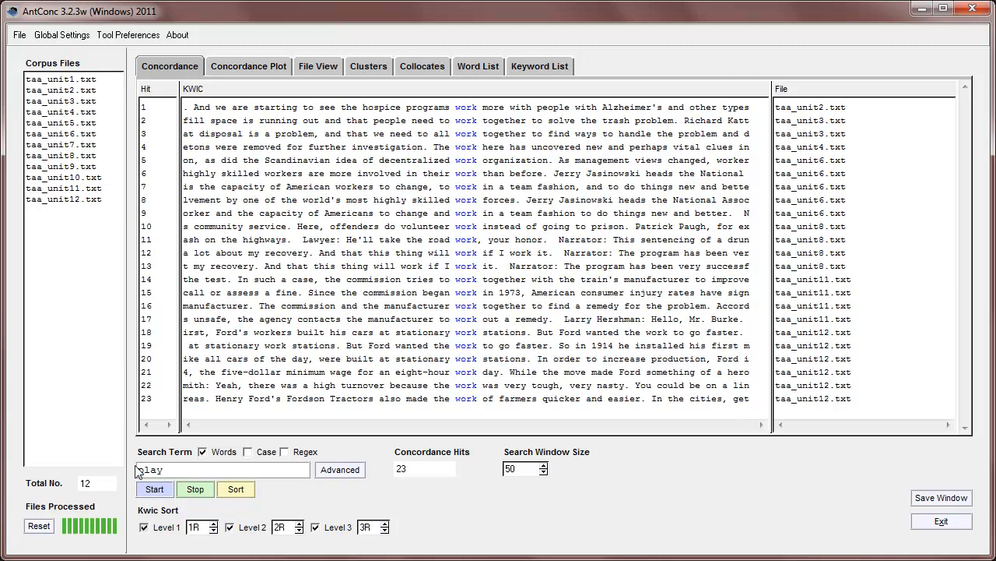
left_click(154, 489)
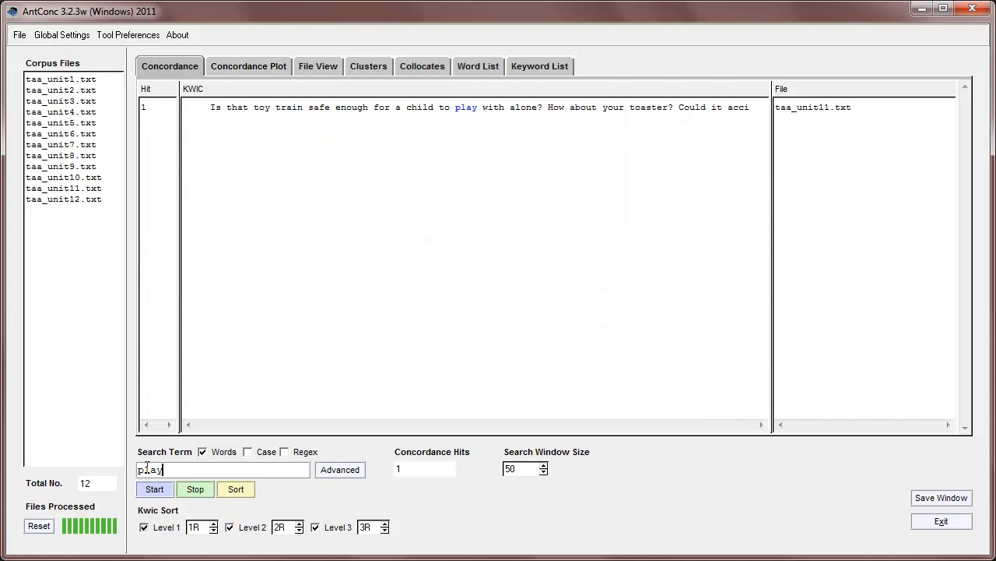
left_click(155, 489)
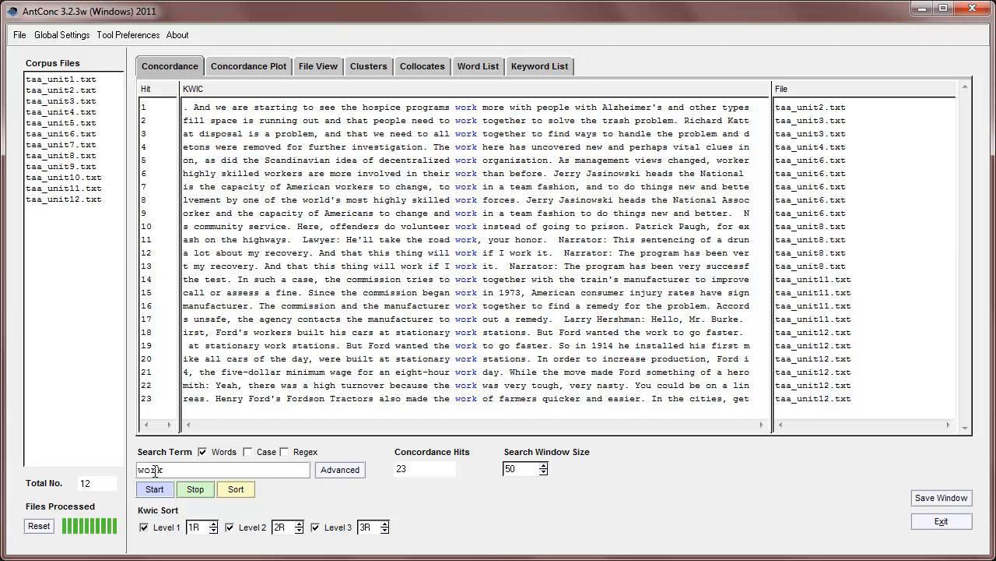
Step: Search the wildcard work* for 50 hits such as working, workers and worker
type("*")
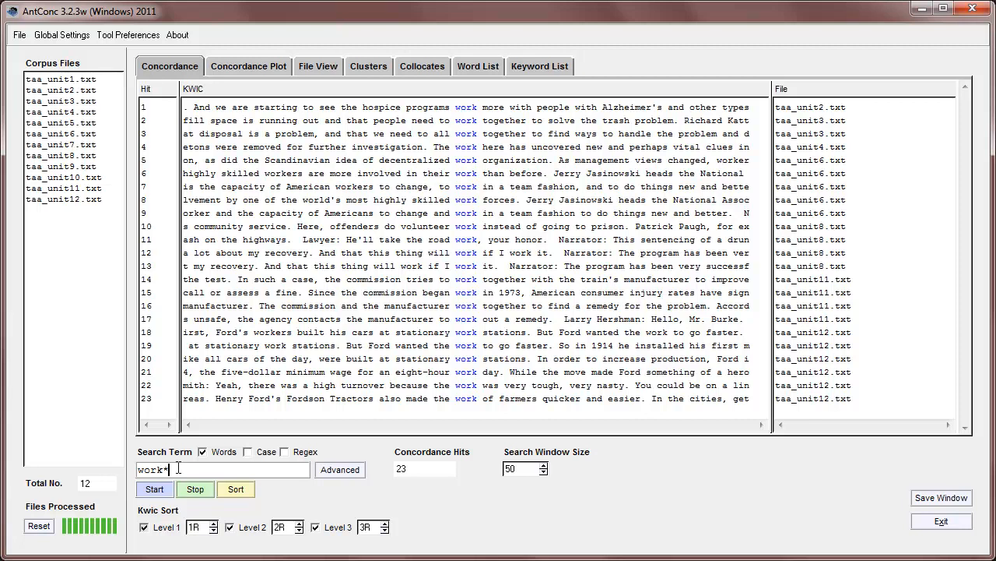
left_click(154, 489)
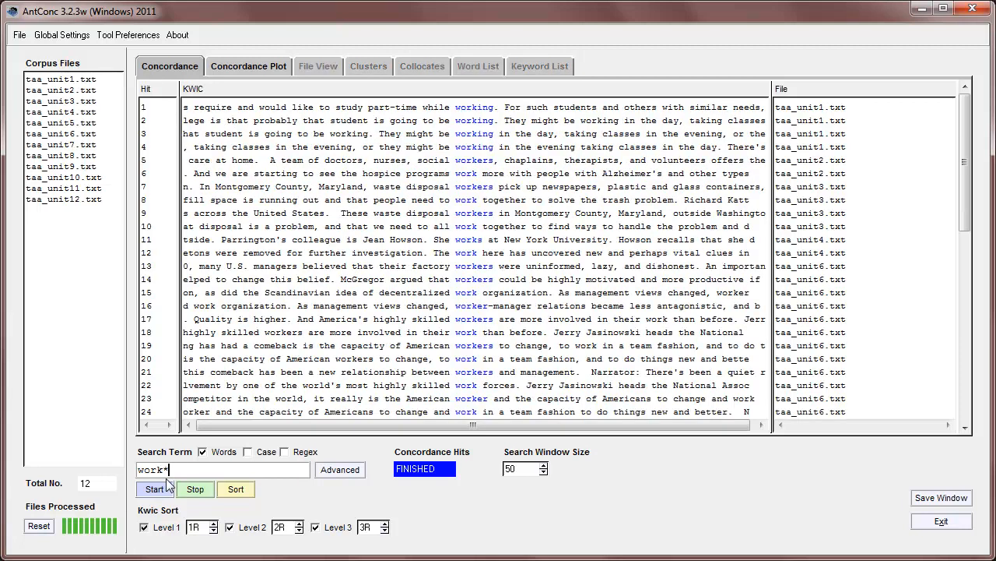
left_click(154, 489)
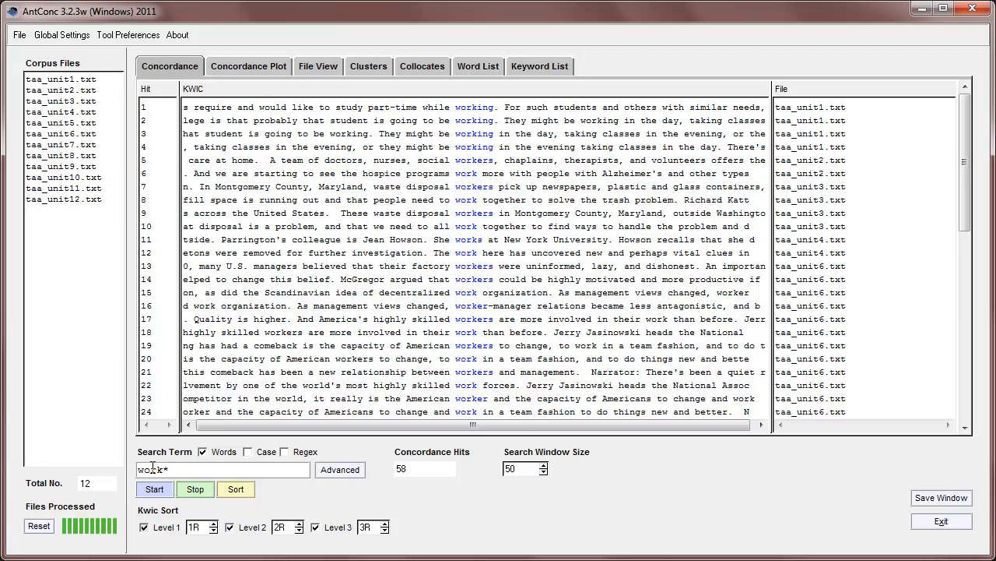
triple_click(224, 468)
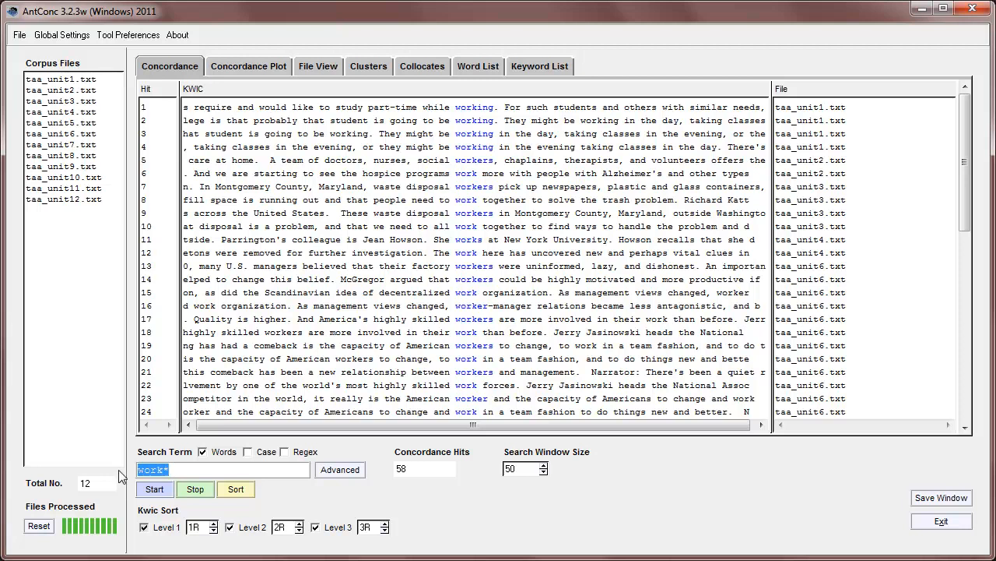
Step: Search be *ing for 9 hits like be looking, sorted by following words
type("*ing")
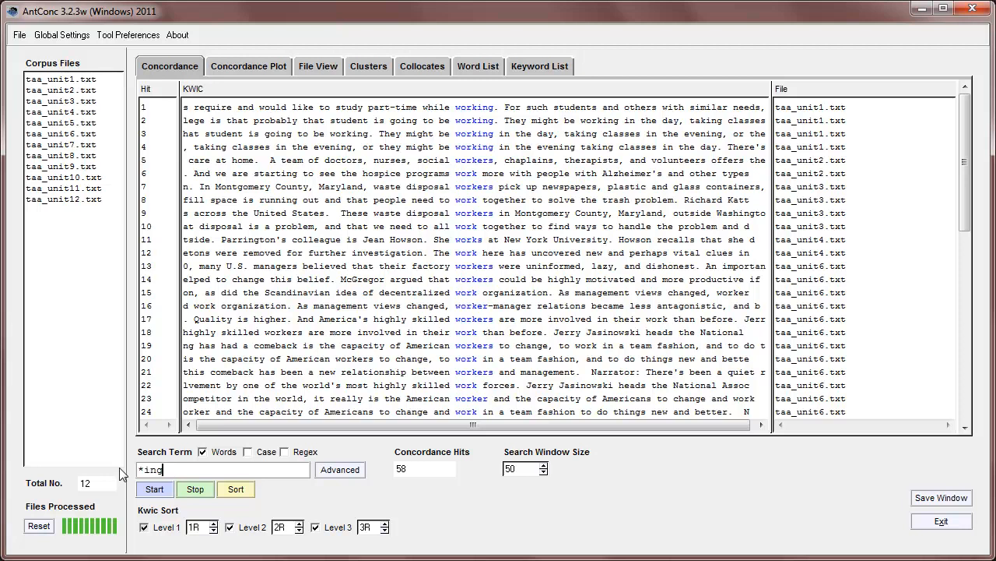
left_click(154, 489)
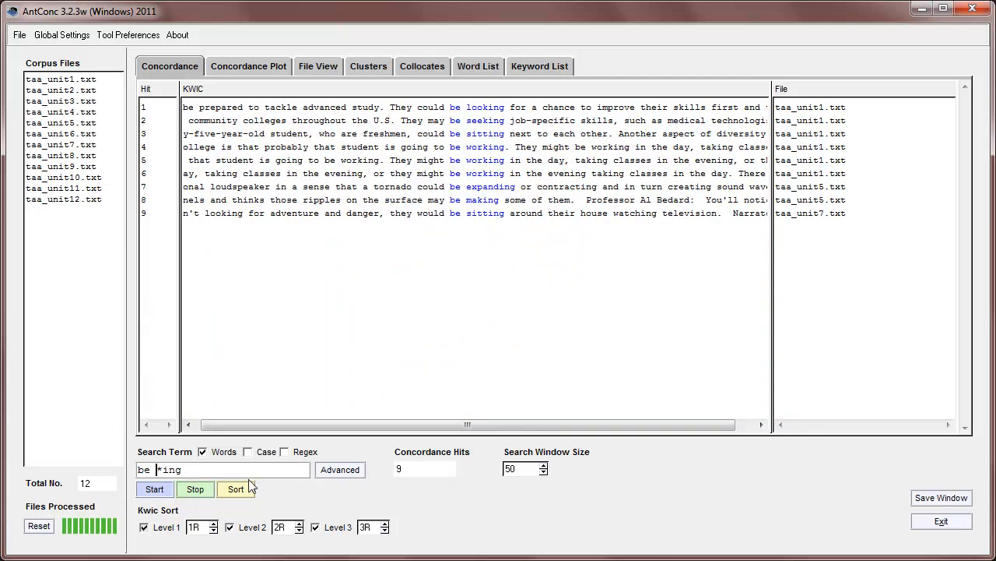
left_click(235, 489)
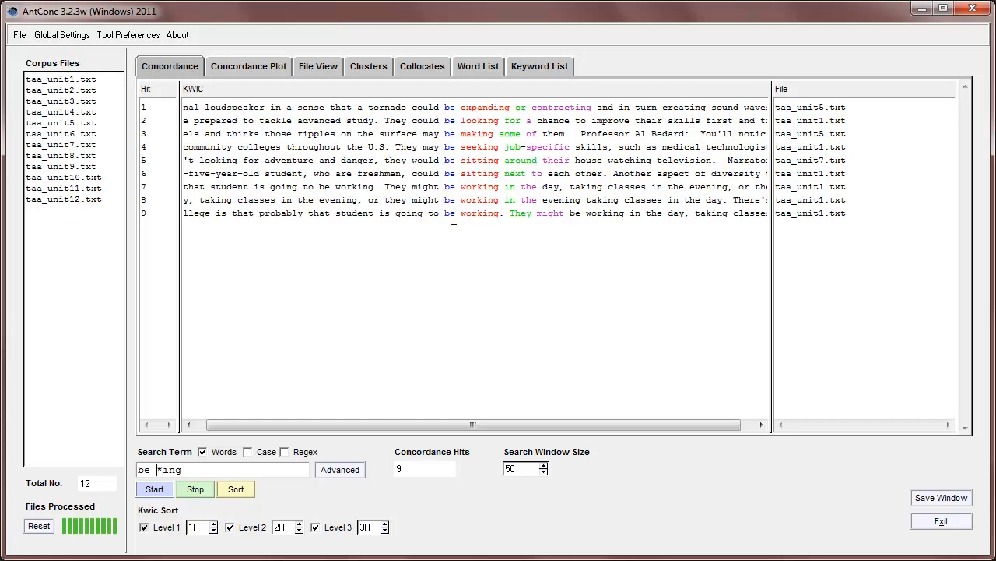
mouse_move(455, 221)
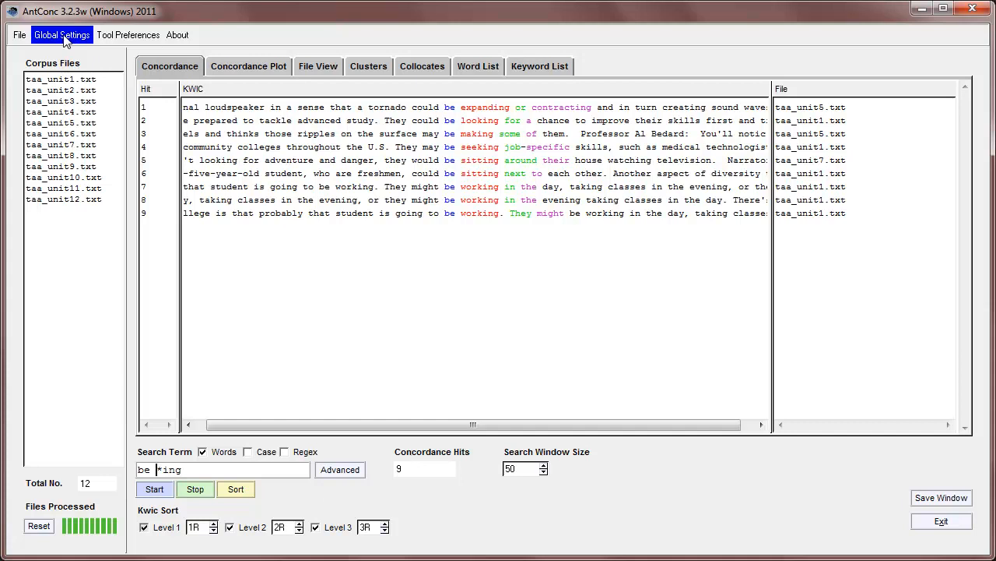
Step: Review the wildcard character definitions in Global Settings without changing them
left_click(63, 34)
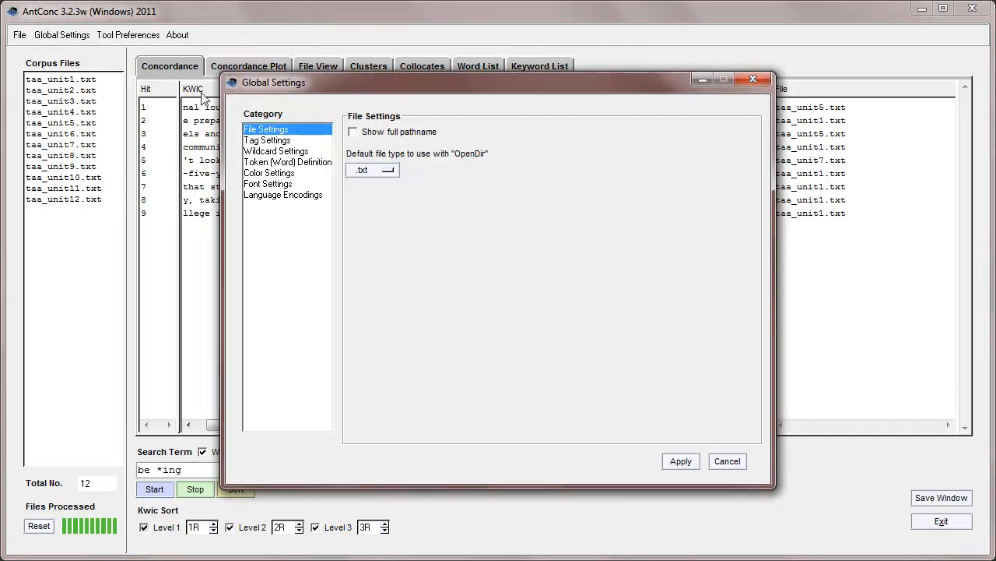
left_click(277, 149)
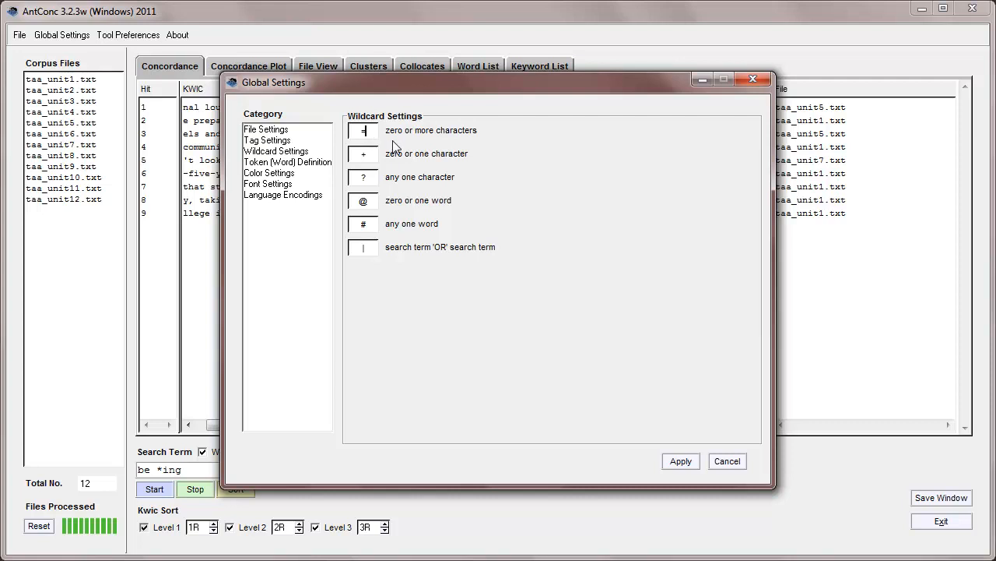
left_click(726, 461)
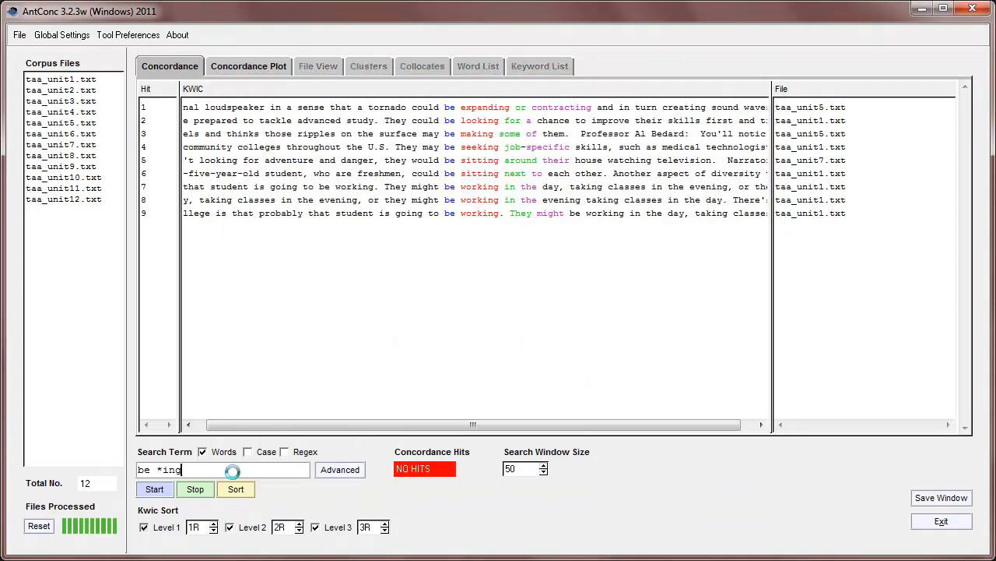
Step: Rerun and re-sort the be *ing search (9 hits), then recheck the wildcard settings
left_click(155, 489)
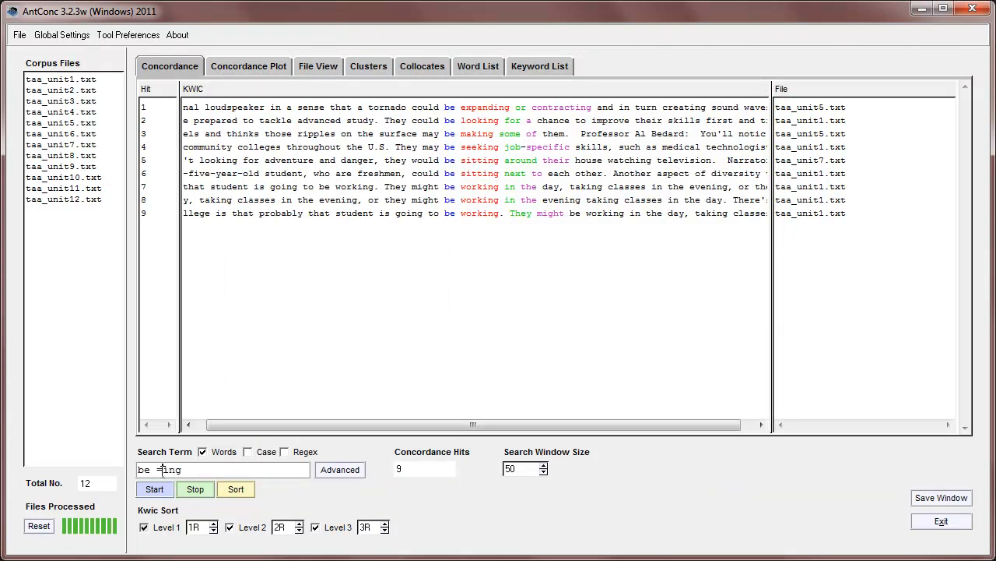
left_click(235, 489)
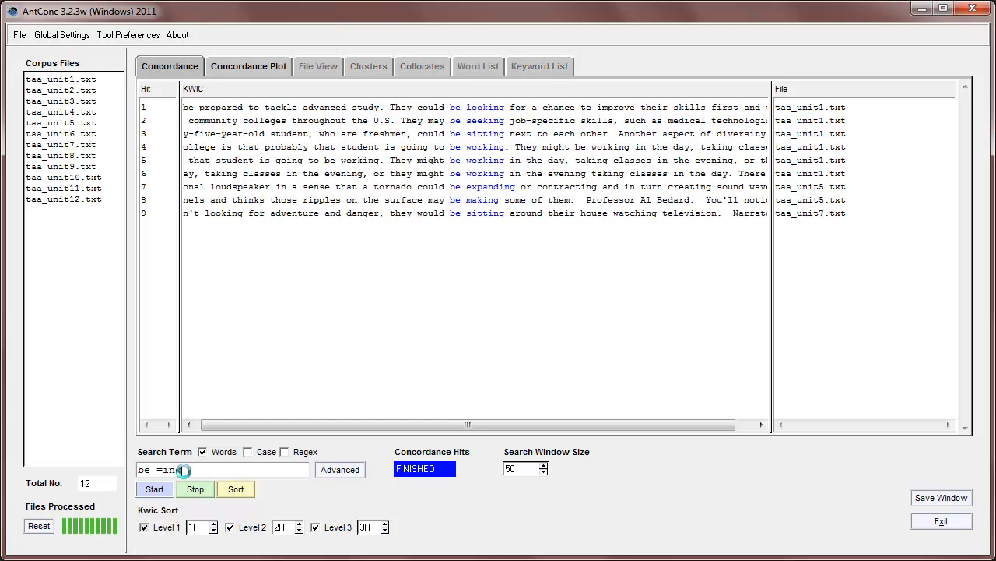
left_click(235, 489)
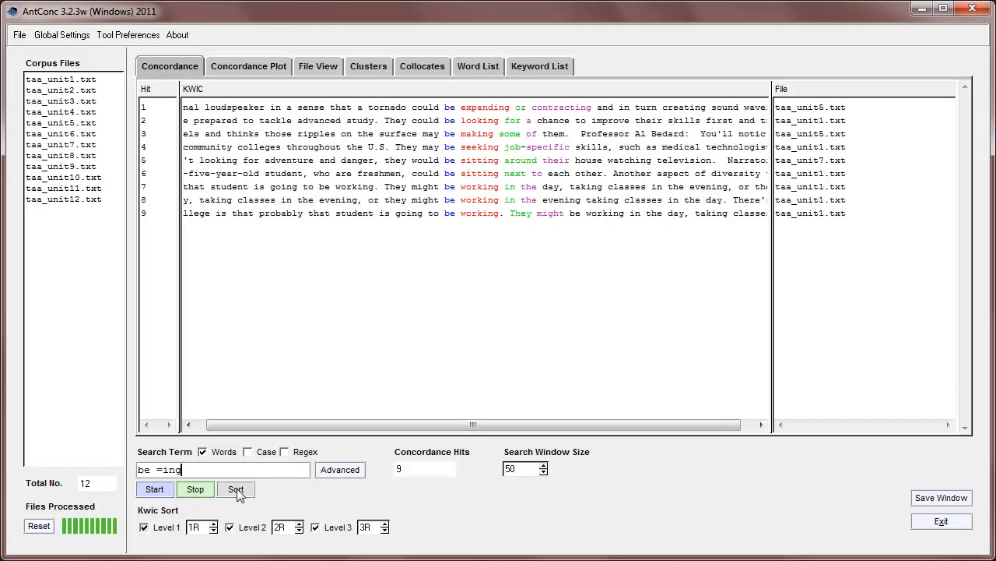
mouse_move(236, 489)
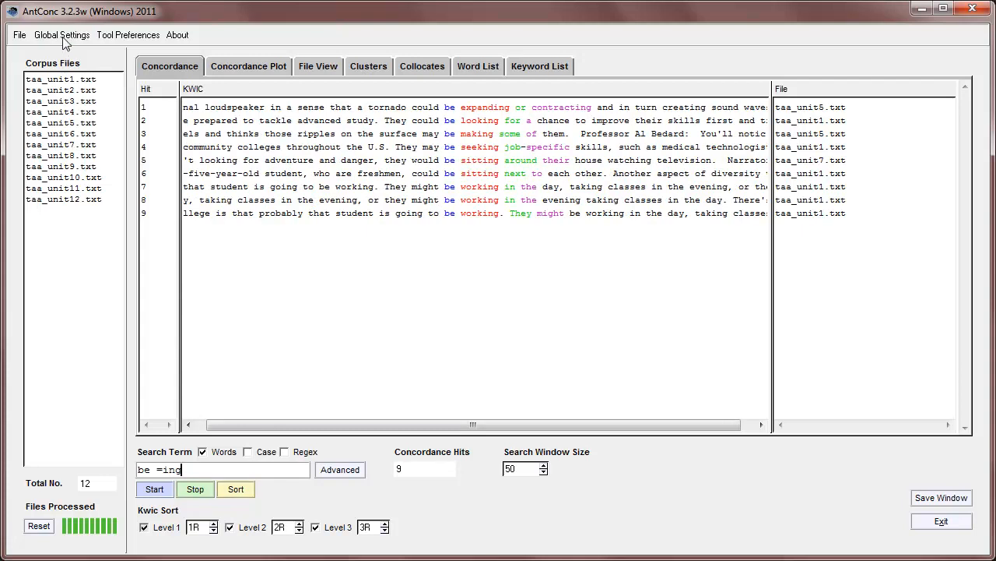
left_click(61, 34)
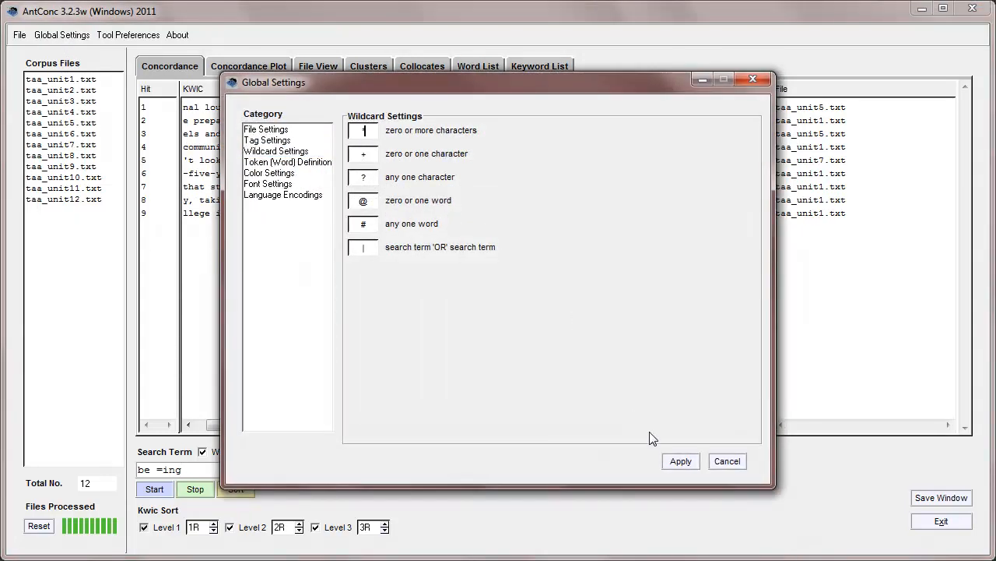
left_click(725, 461)
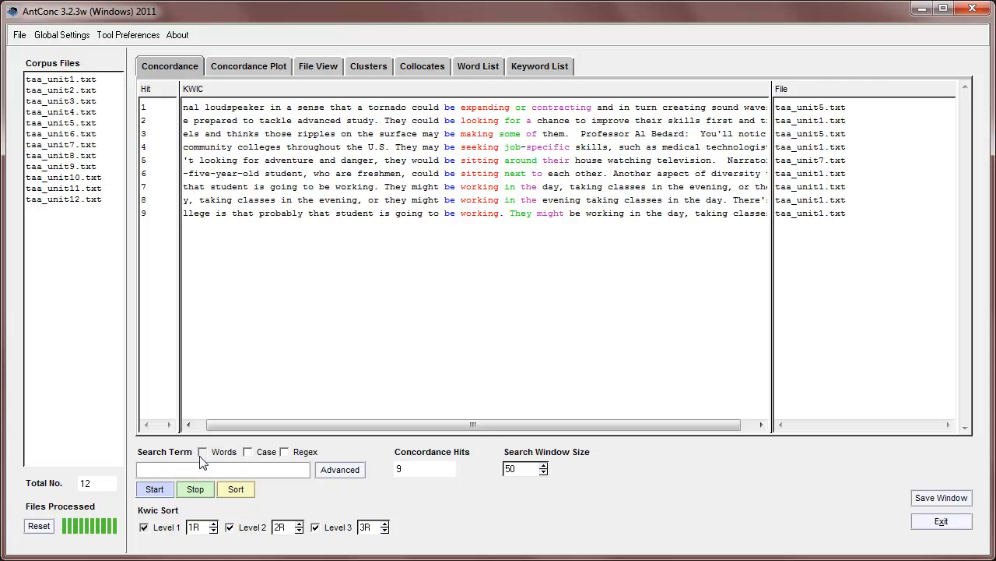
Step: With whole-word matching off, search ing (467 hits) then a (3666 hits)
type("ing")
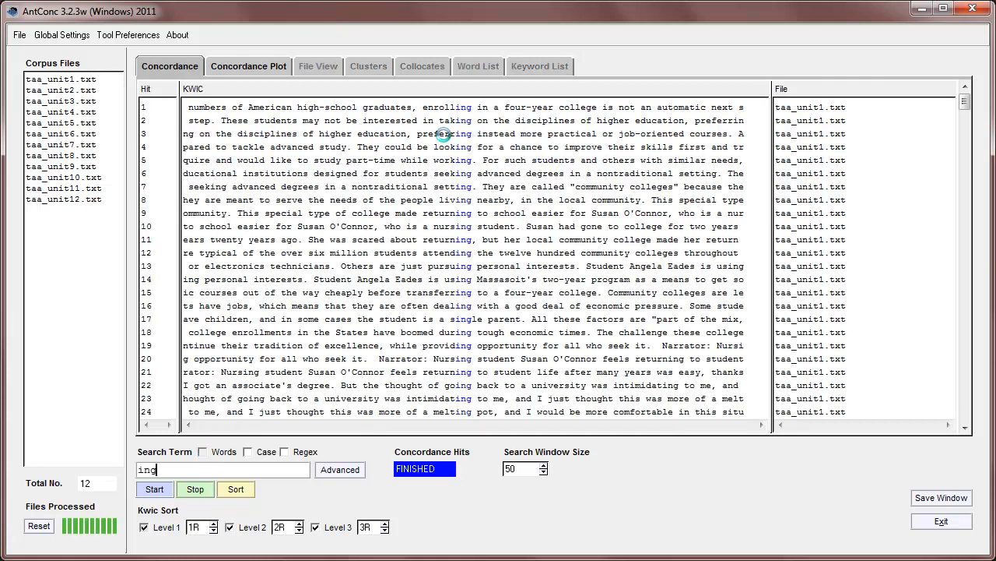
left_click(154, 489)
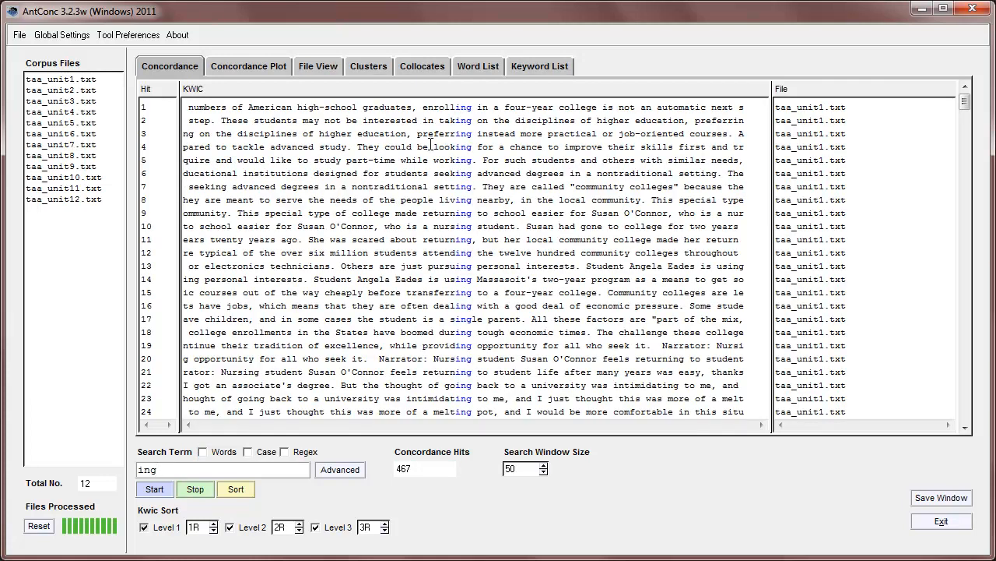
left_click(224, 468)
type("s")
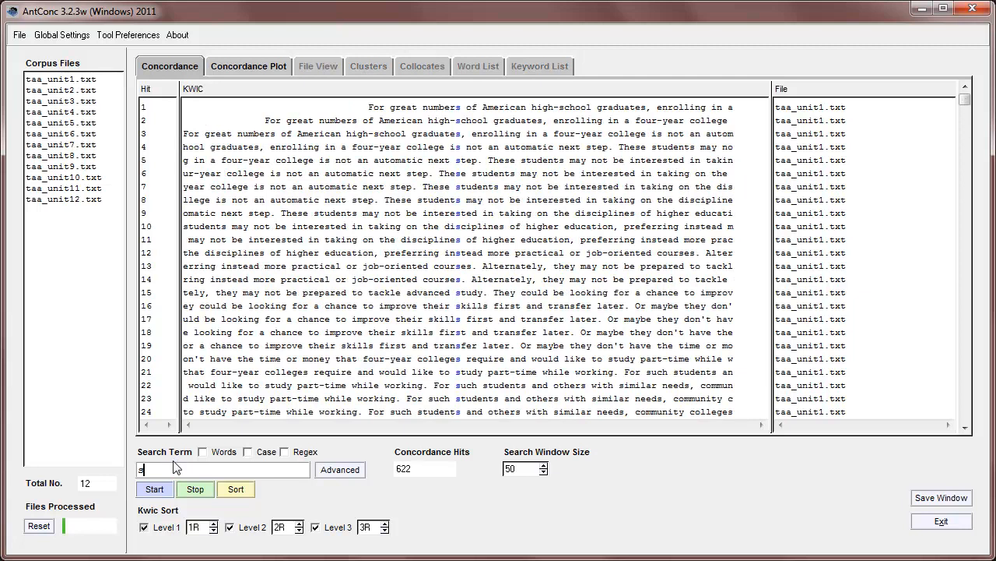
left_click(155, 489)
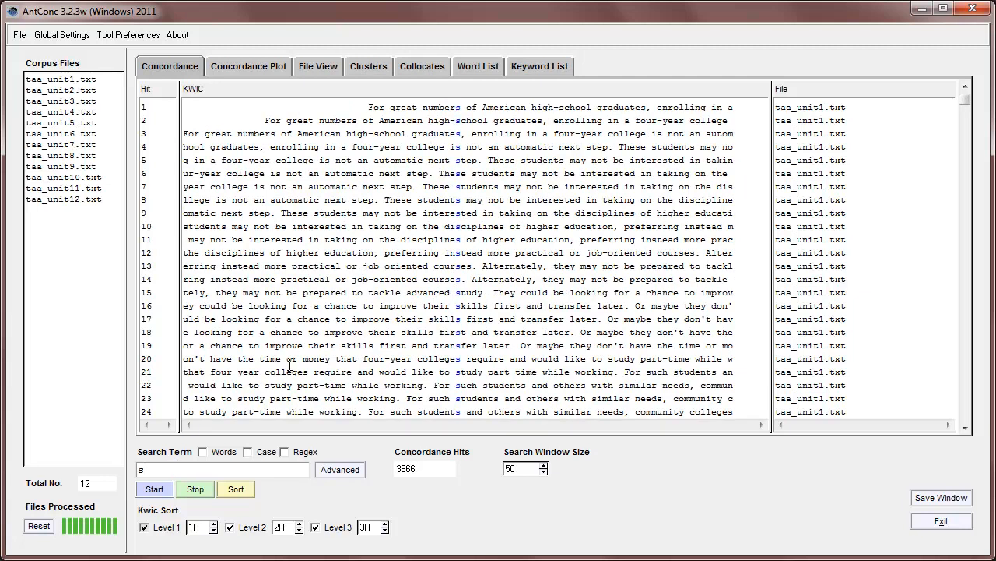
left_click(224, 469)
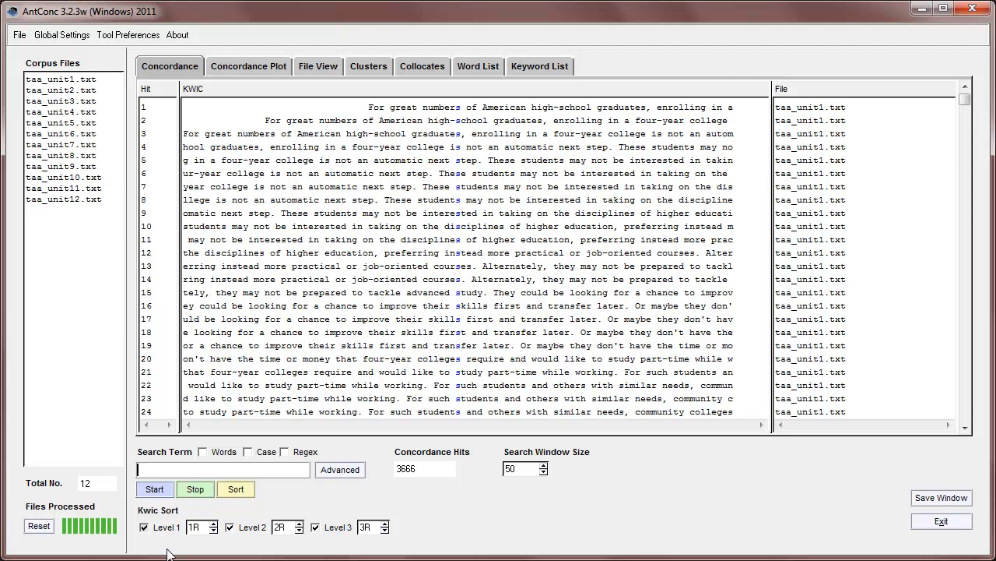
Step: Search And with Words and Case checked, narrowing 340 hits to 32
type("And")
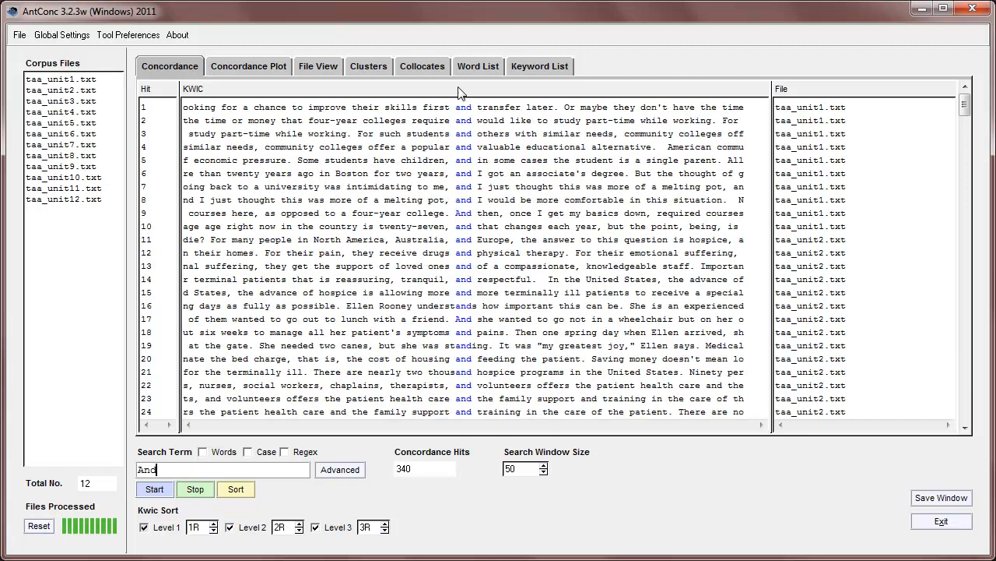
mouse_move(461, 217)
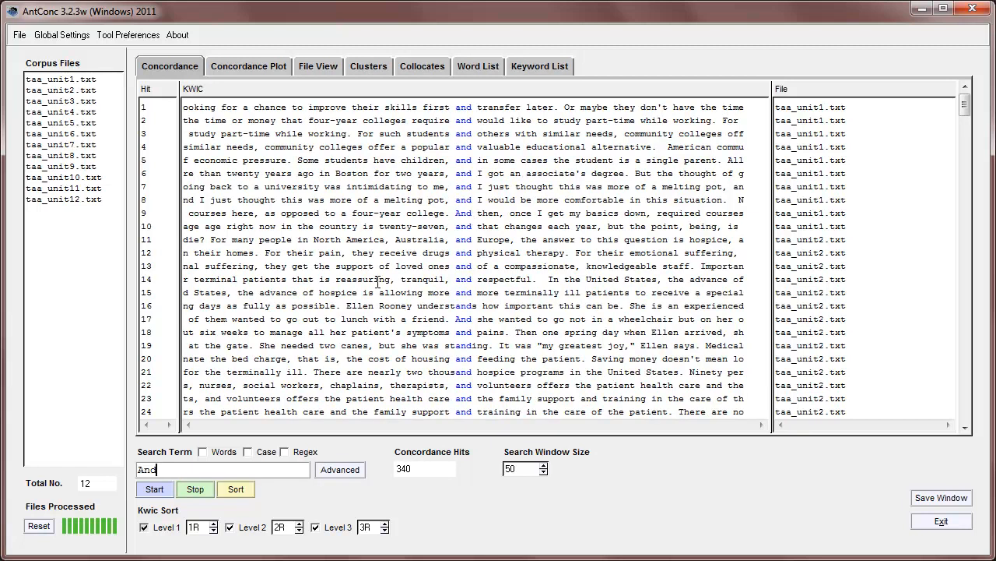
left_click(203, 452)
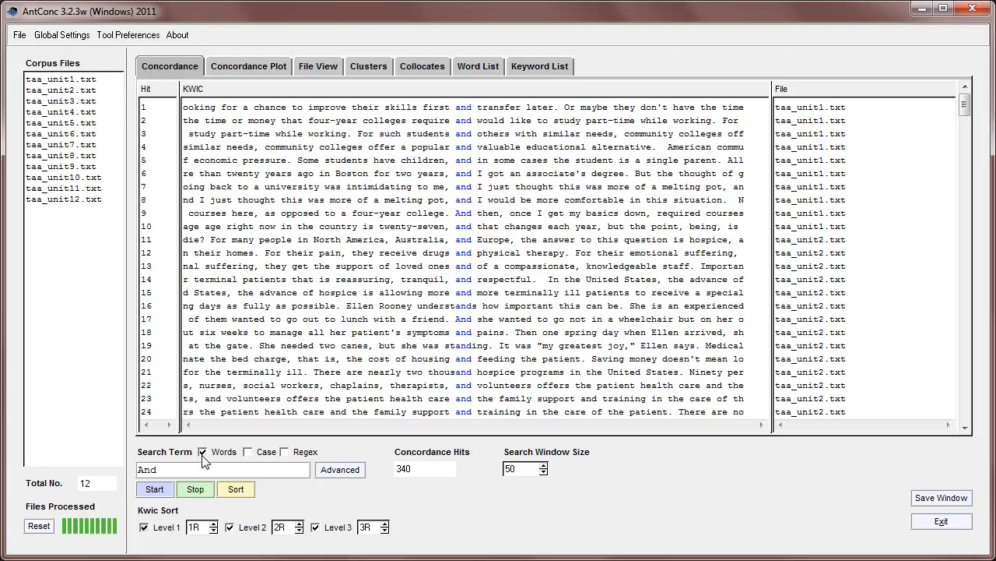
left_click(249, 452)
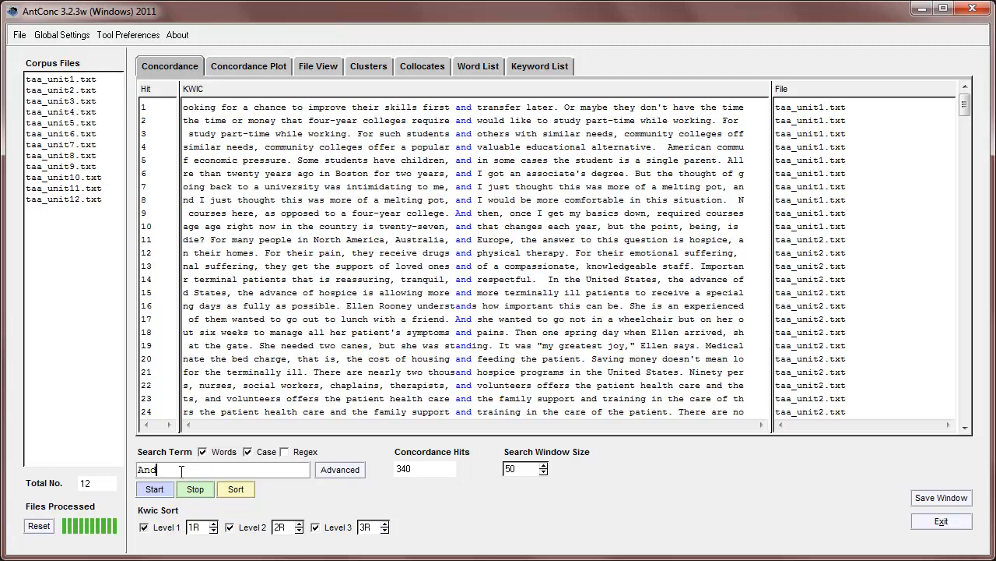
left_click(154, 489)
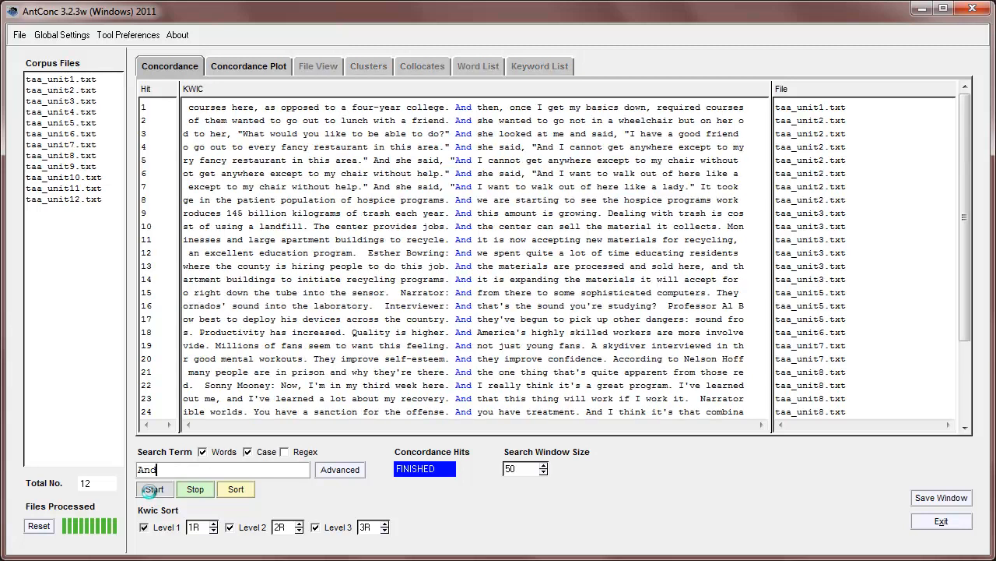
Step: Review the And hits and enable Regex matching for the next search
left_click(154, 489)
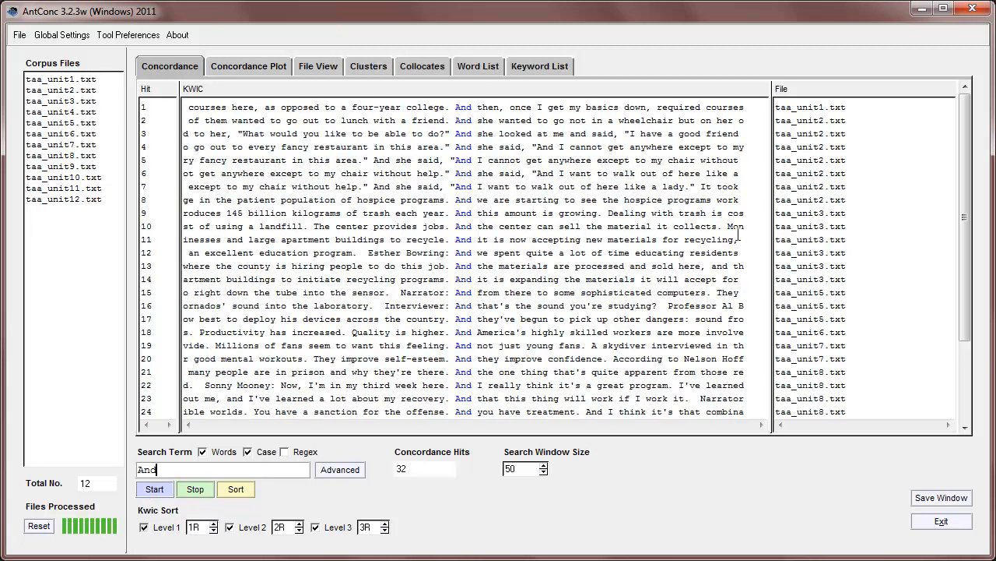
scroll("down", 3)
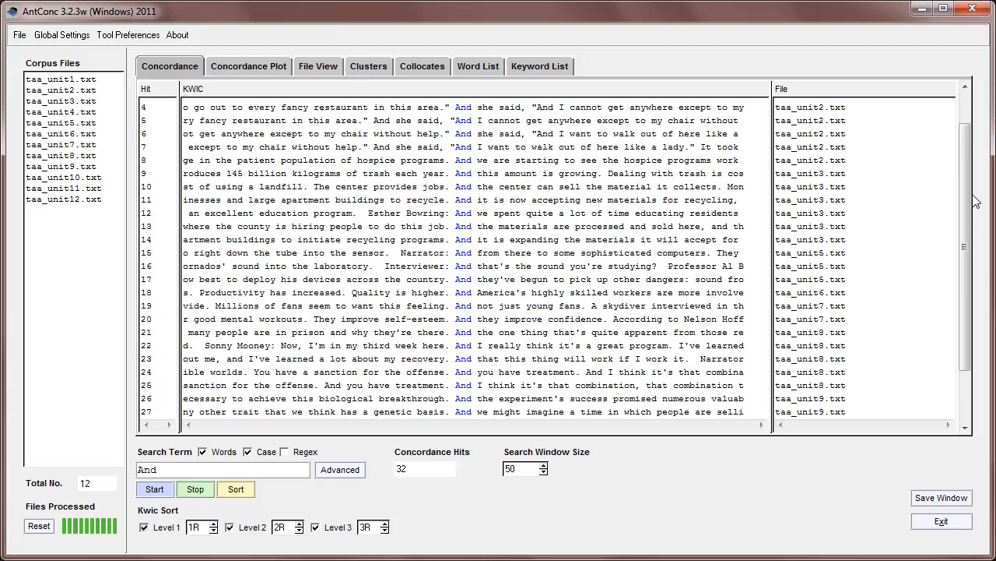
scroll("up", 3)
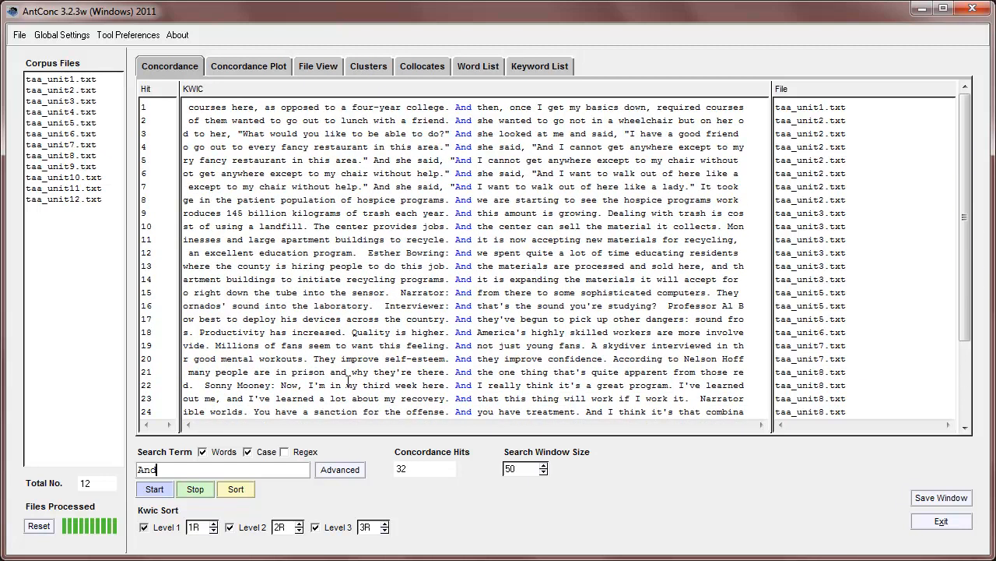
left_click(287, 451)
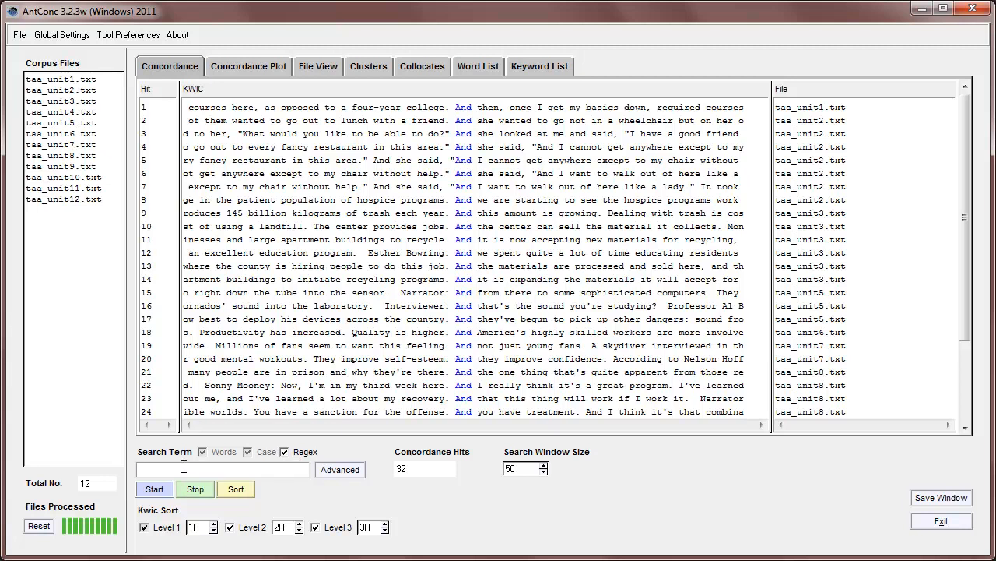
Step: Search the regex \b[A-Z].*?\b for capitalised words, giving 1597 hits
type("\\")
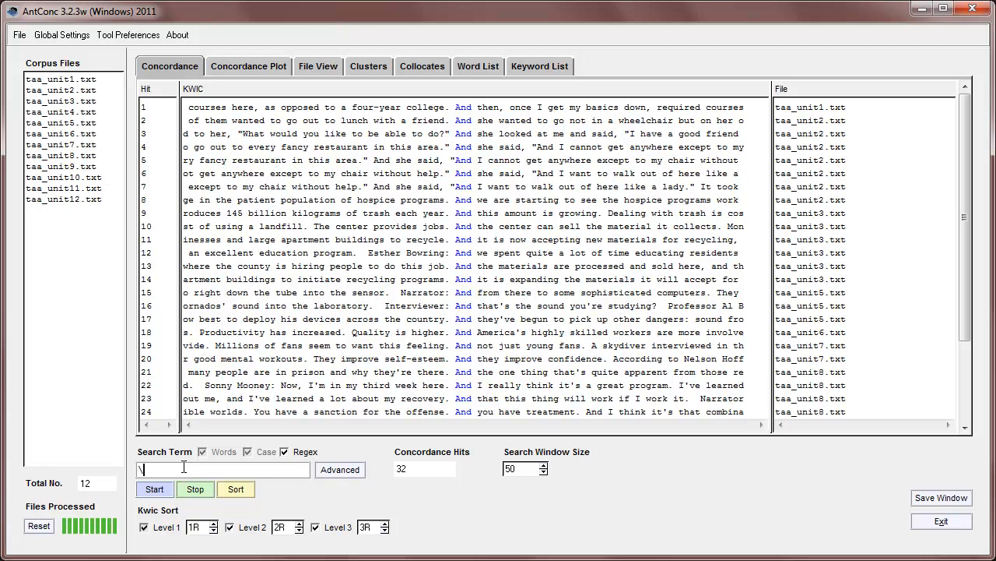
type("b")
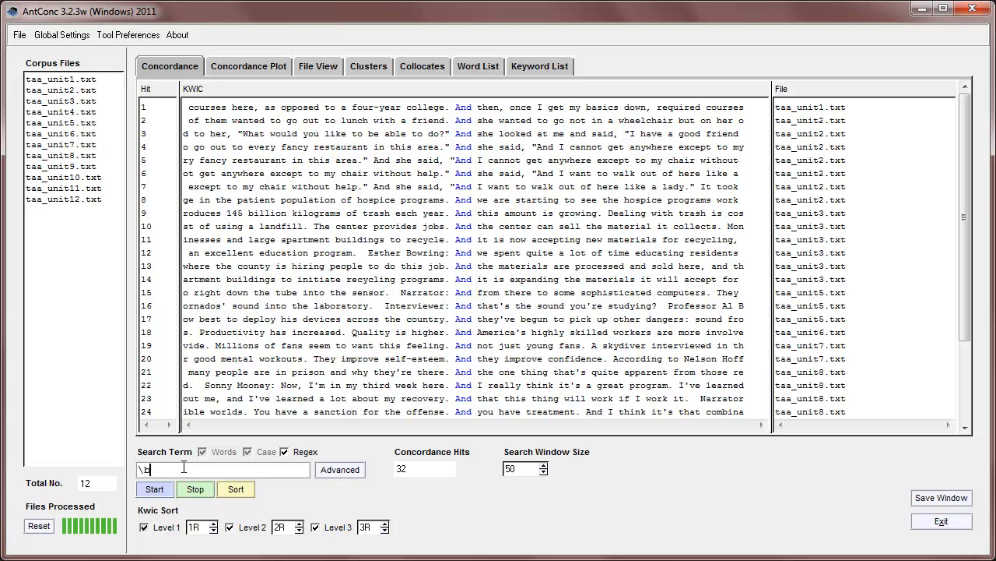
type("[A")
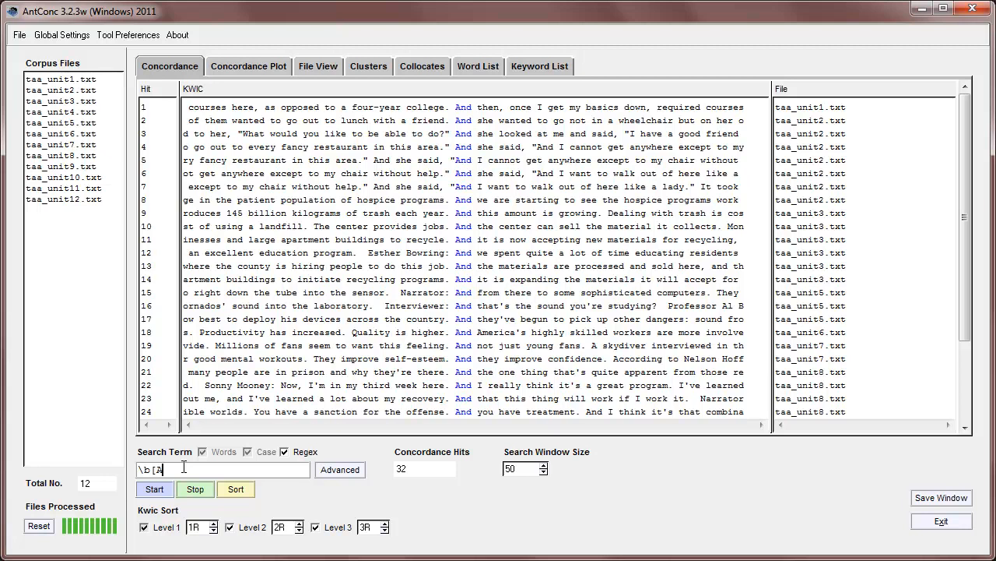
type("-Z")
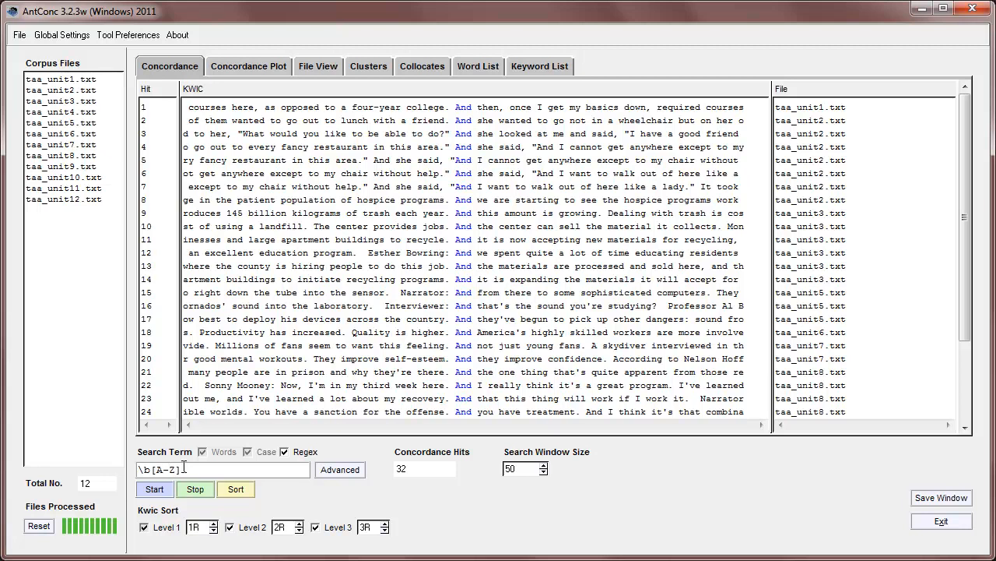
type(".")
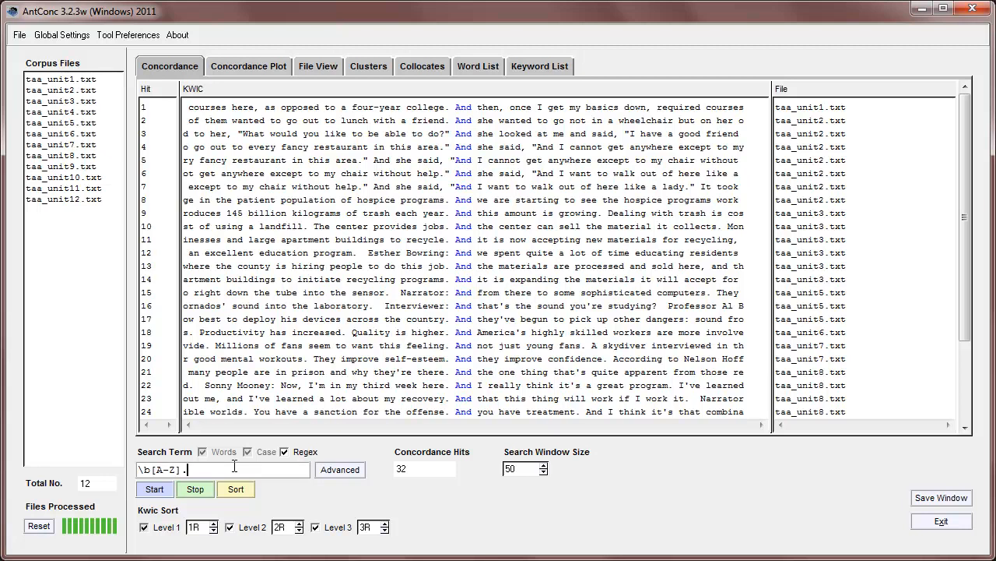
type("*")
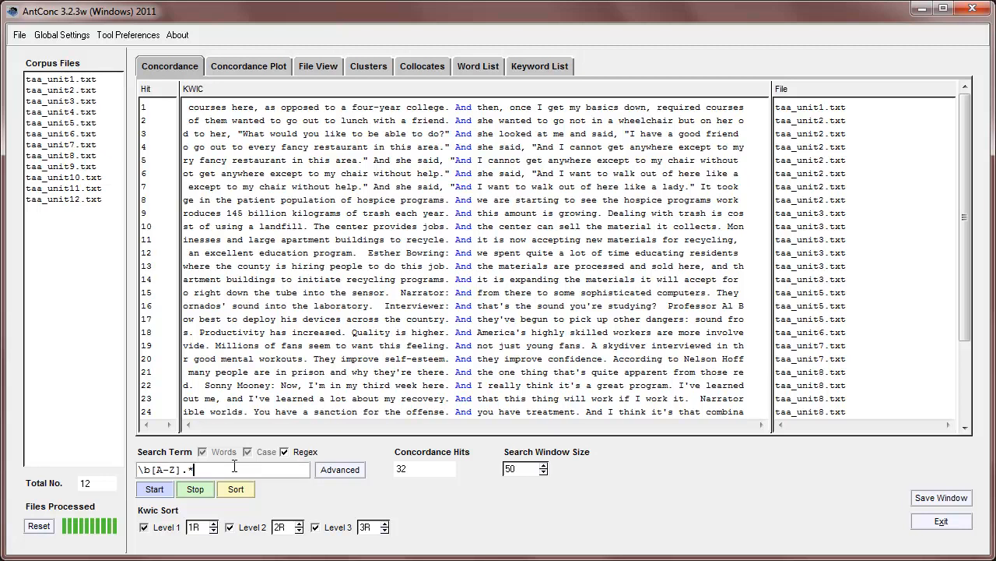
type("?")
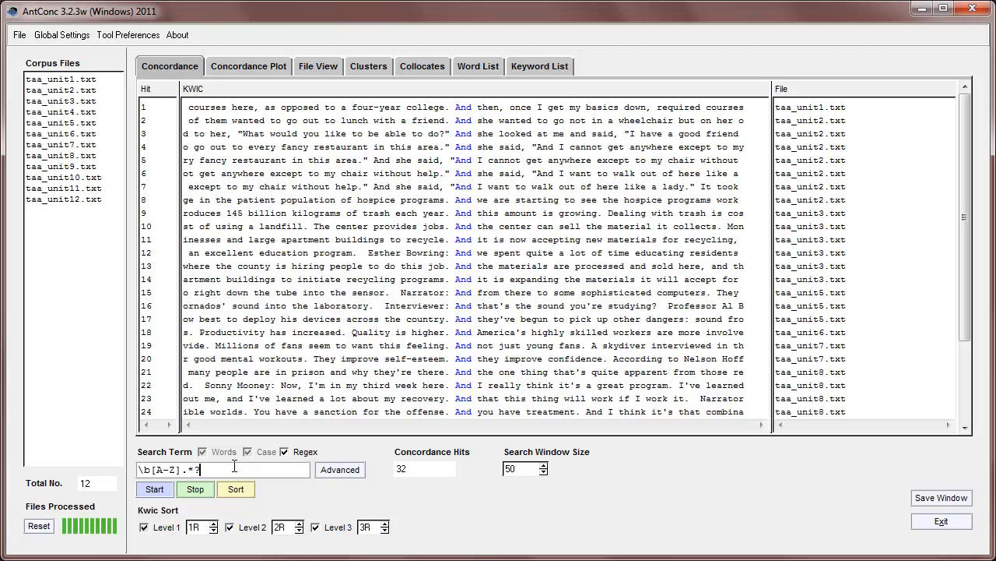
type("\\b")
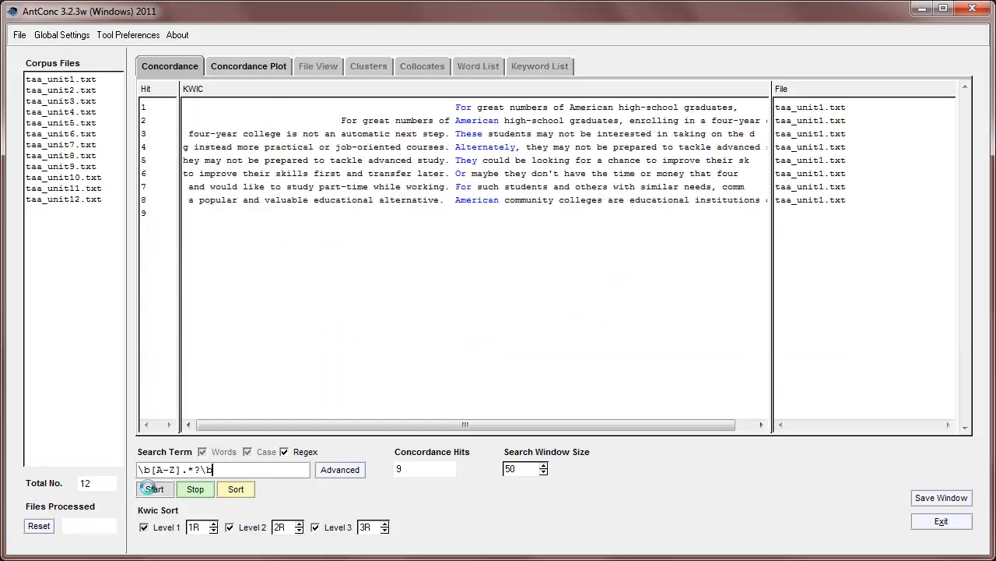
left_click(154, 489)
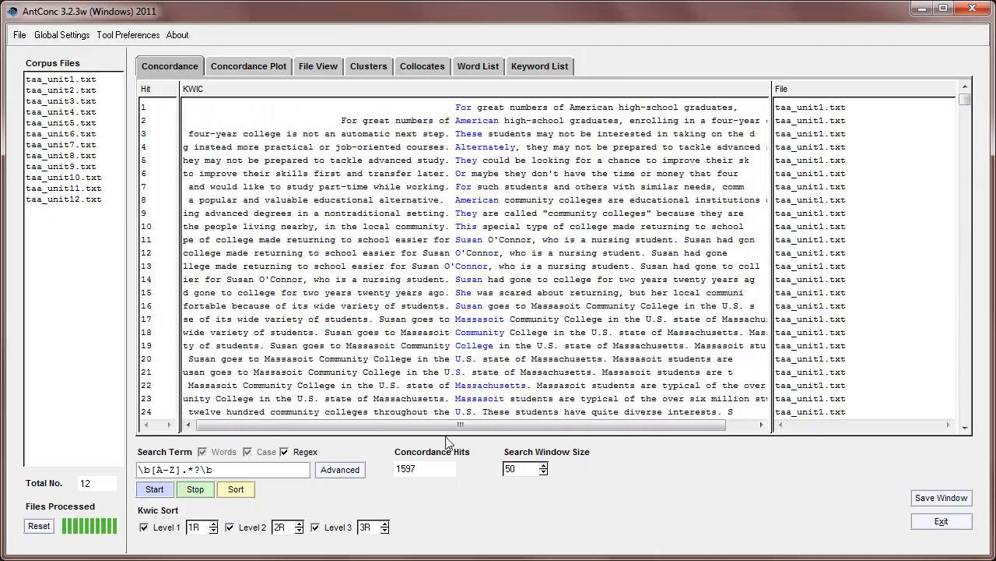
mouse_move(418, 476)
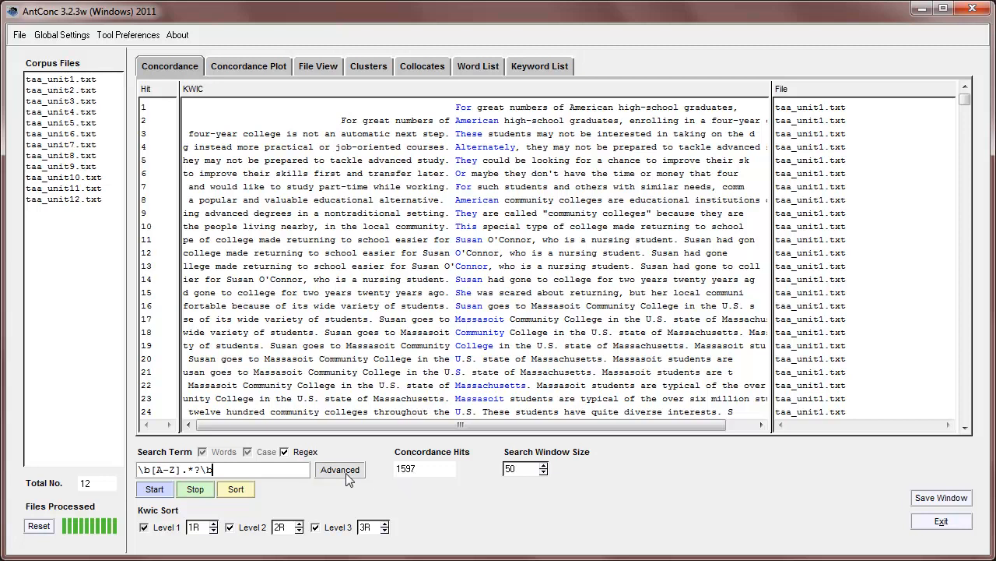
mouse_move(280, 464)
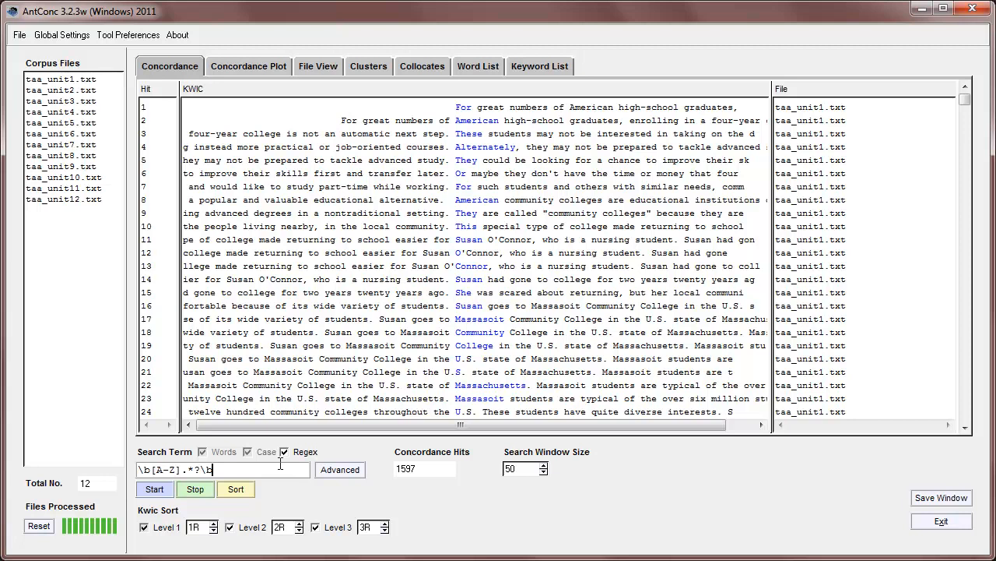
Step: Search the whole word 'work' and sort its 23 hits by the following word
triple_click(224, 470)
type("work")
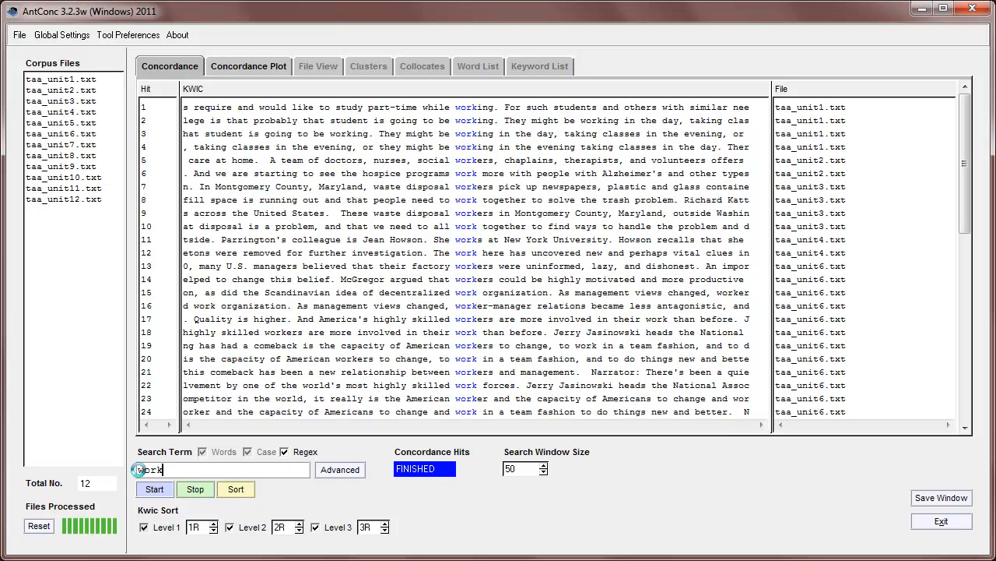
left_click(286, 451)
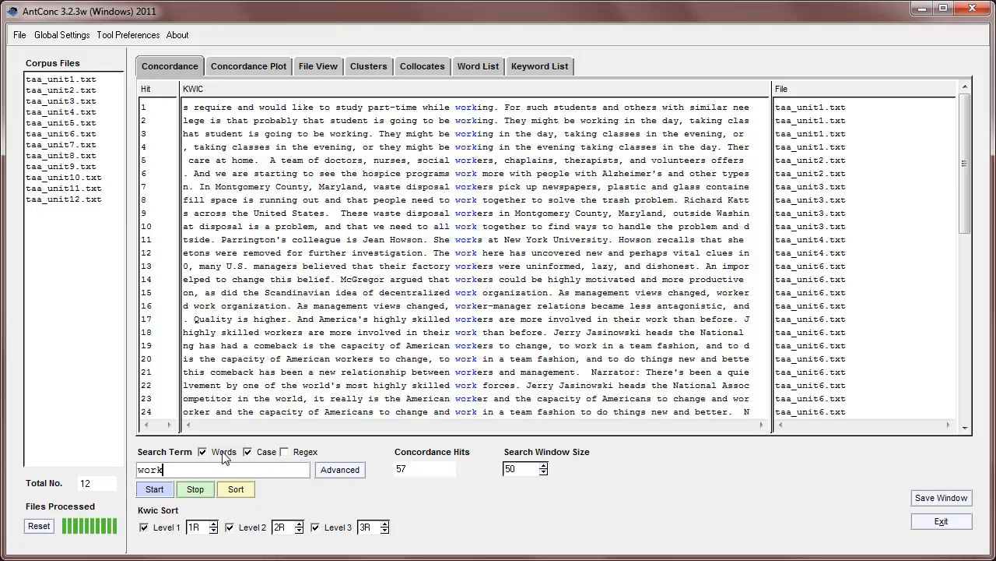
left_click(154, 489)
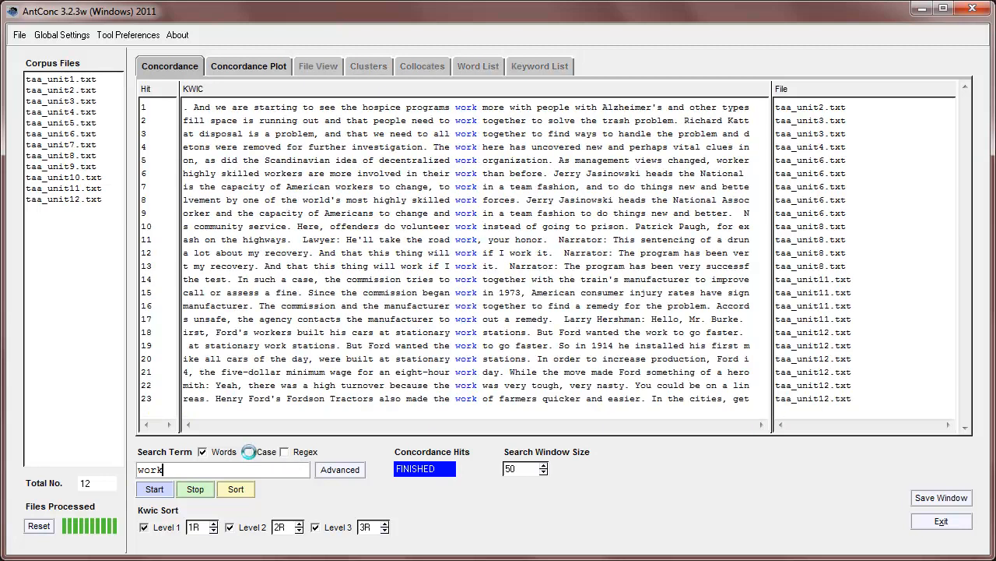
left_click(236, 489)
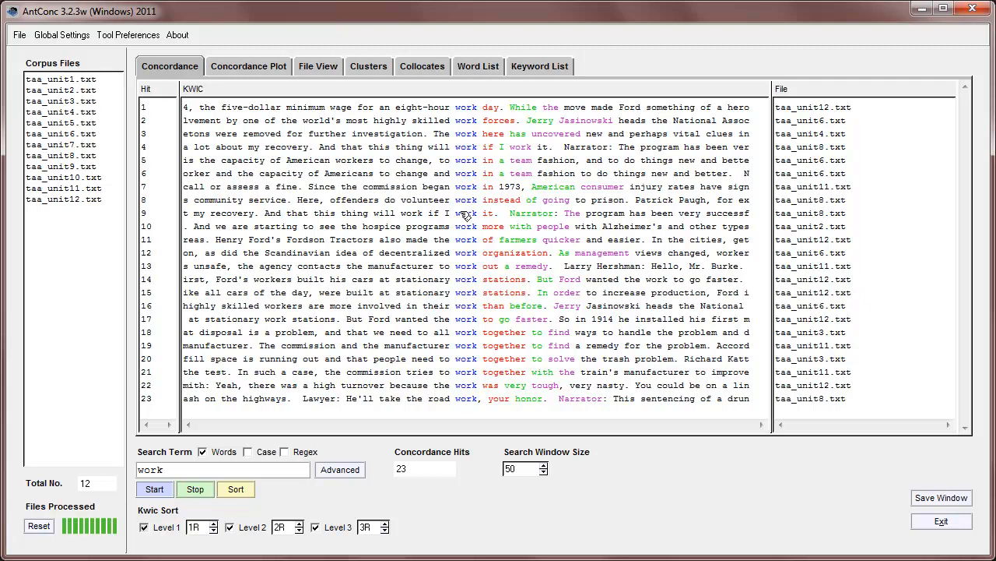
Step: View one hit in its source text via File View, then return to the concordance list
left_click(317, 66)
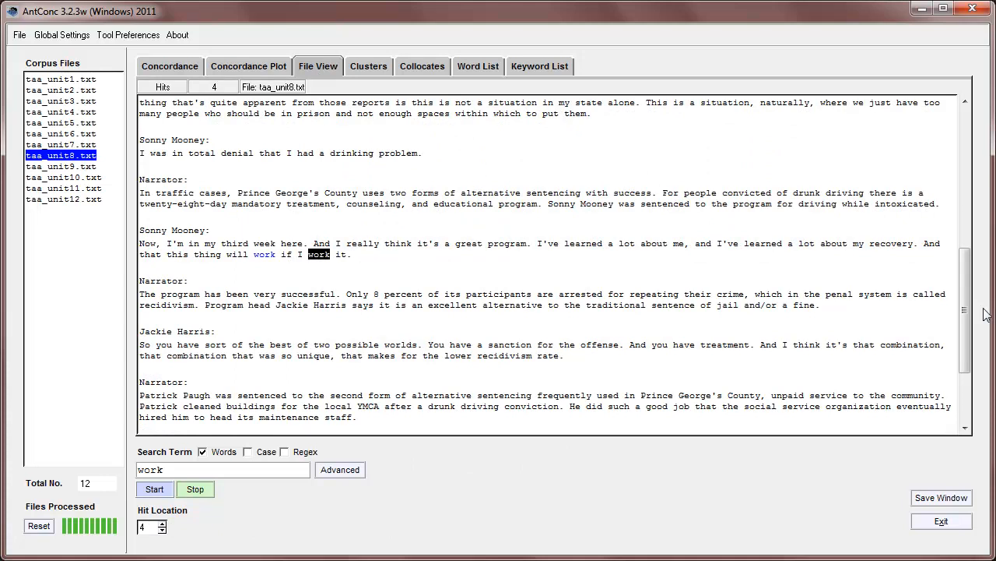
scroll("up", 3)
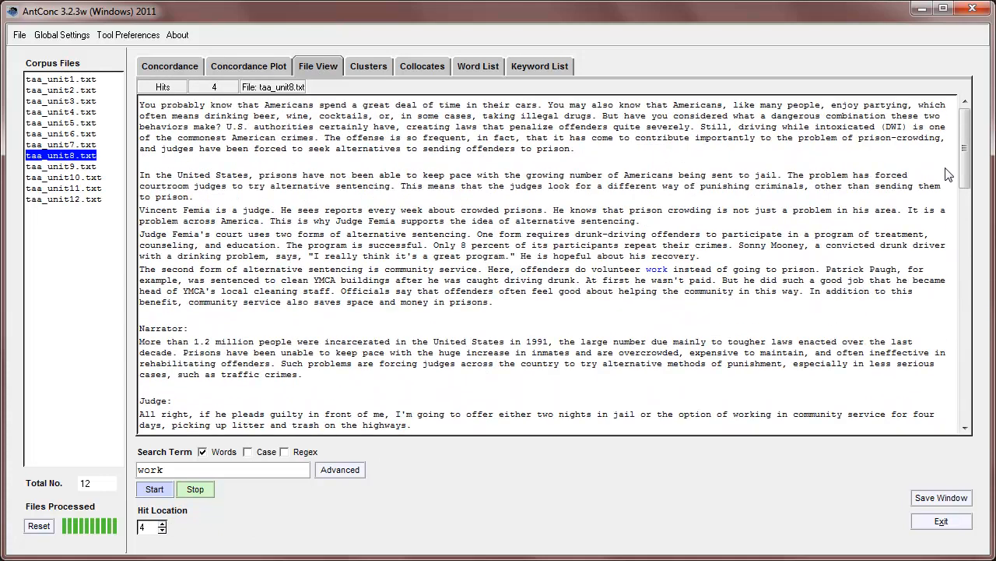
left_click(169, 66)
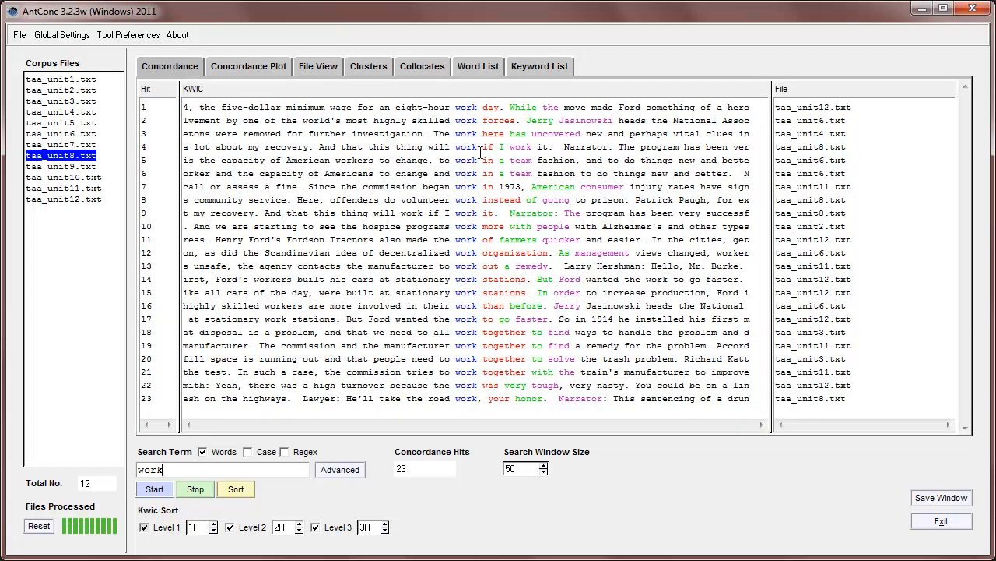